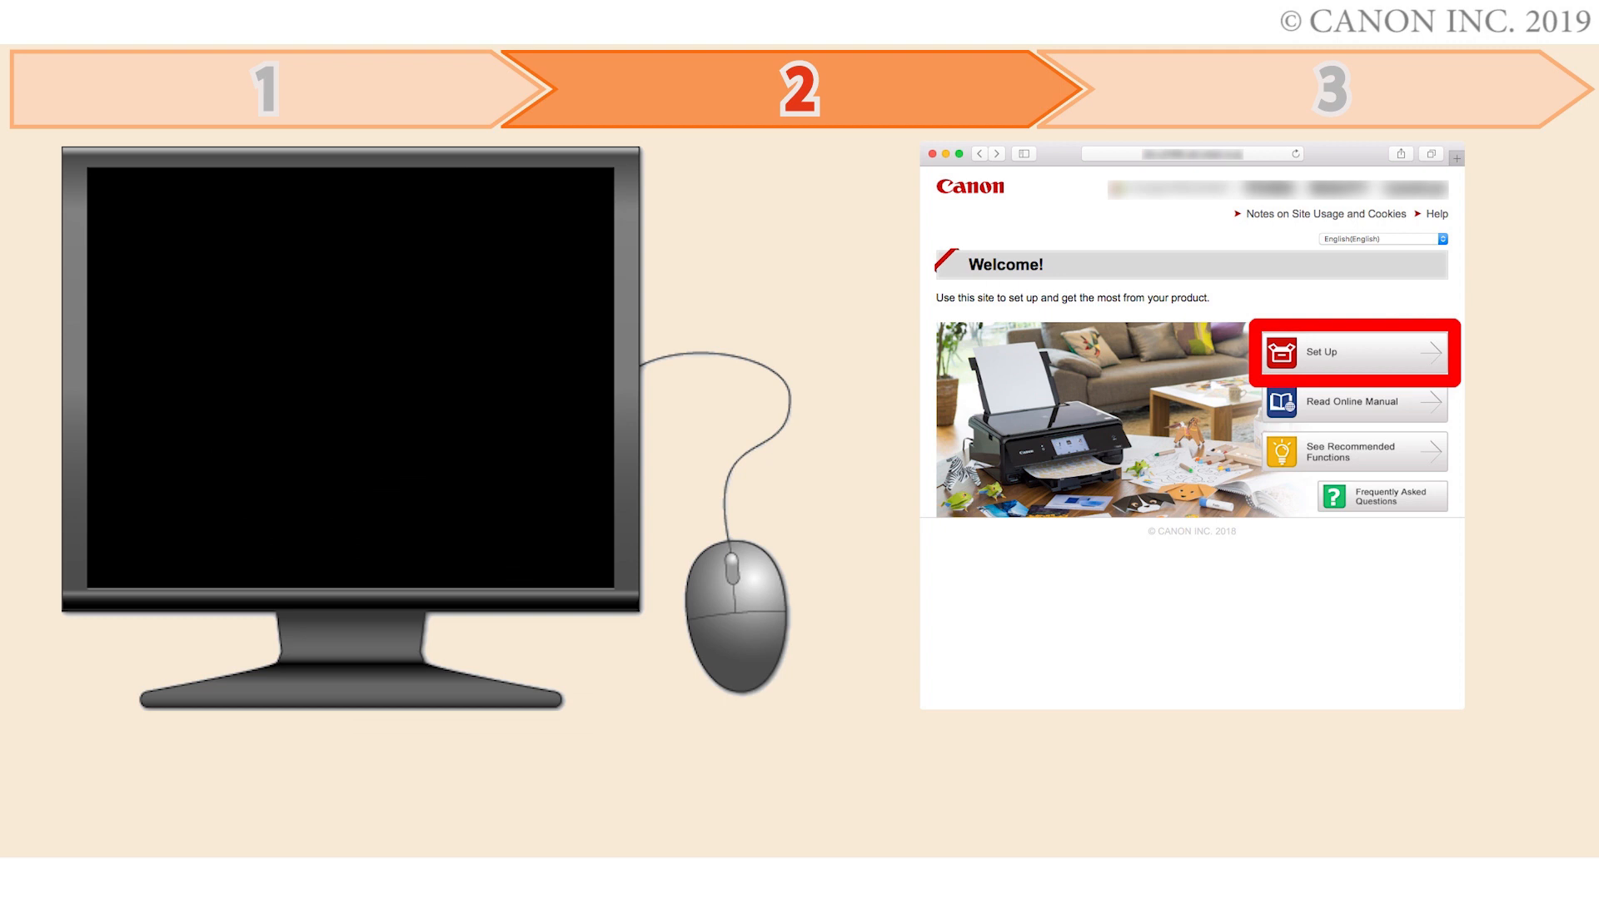
Press the printer's Wireless connect button to enter wireless connection mode.
left_click(1351, 351)
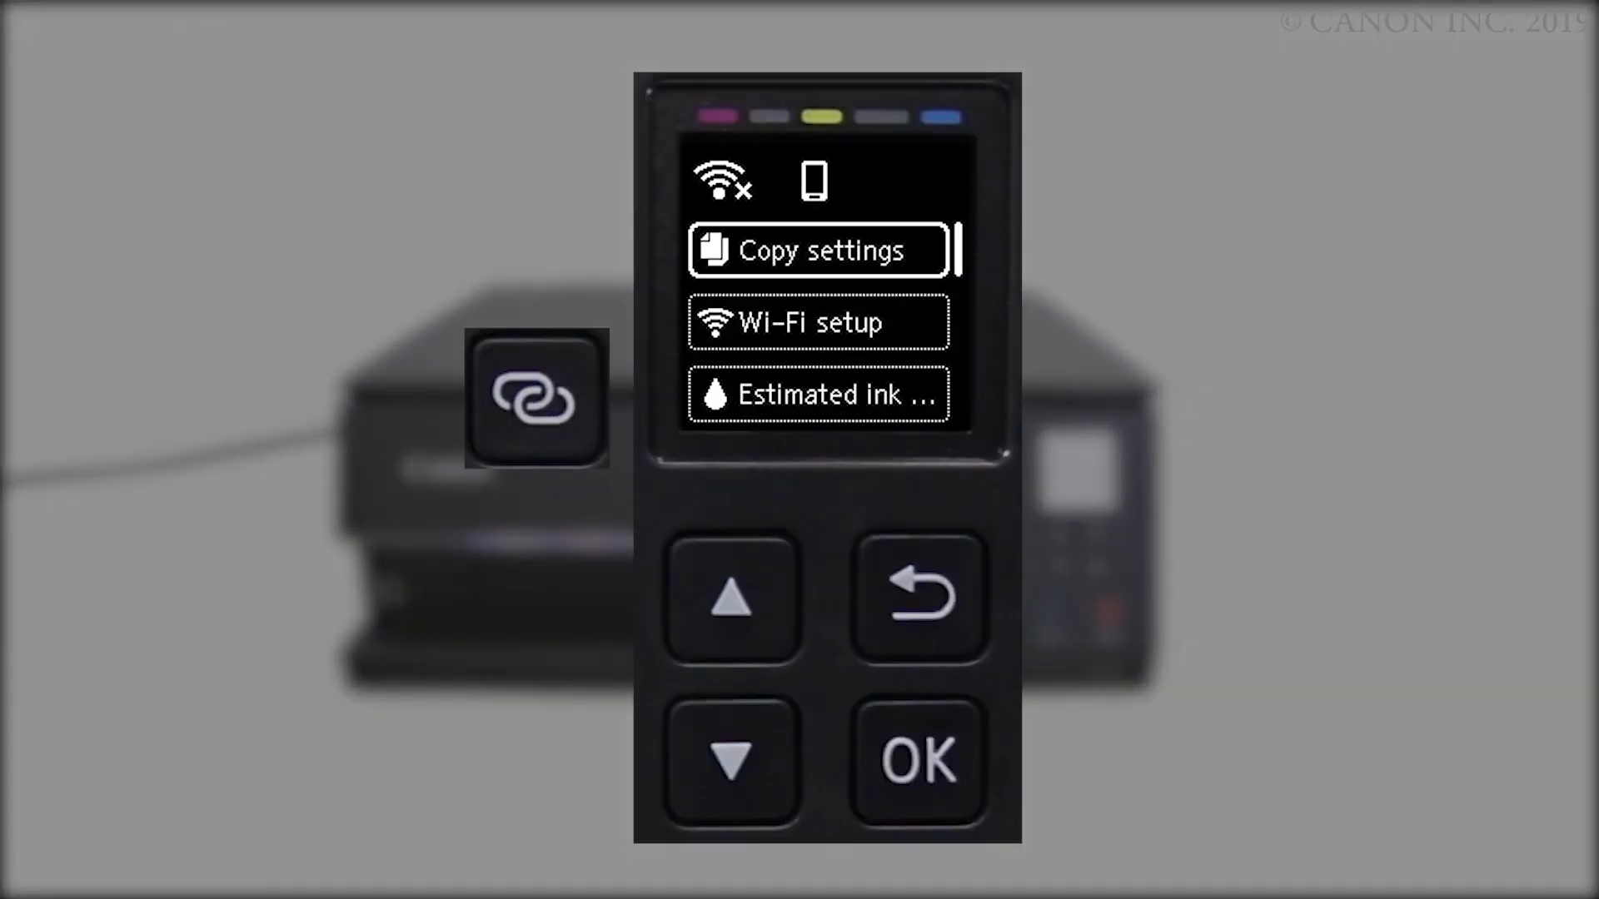
left_click(535, 396)
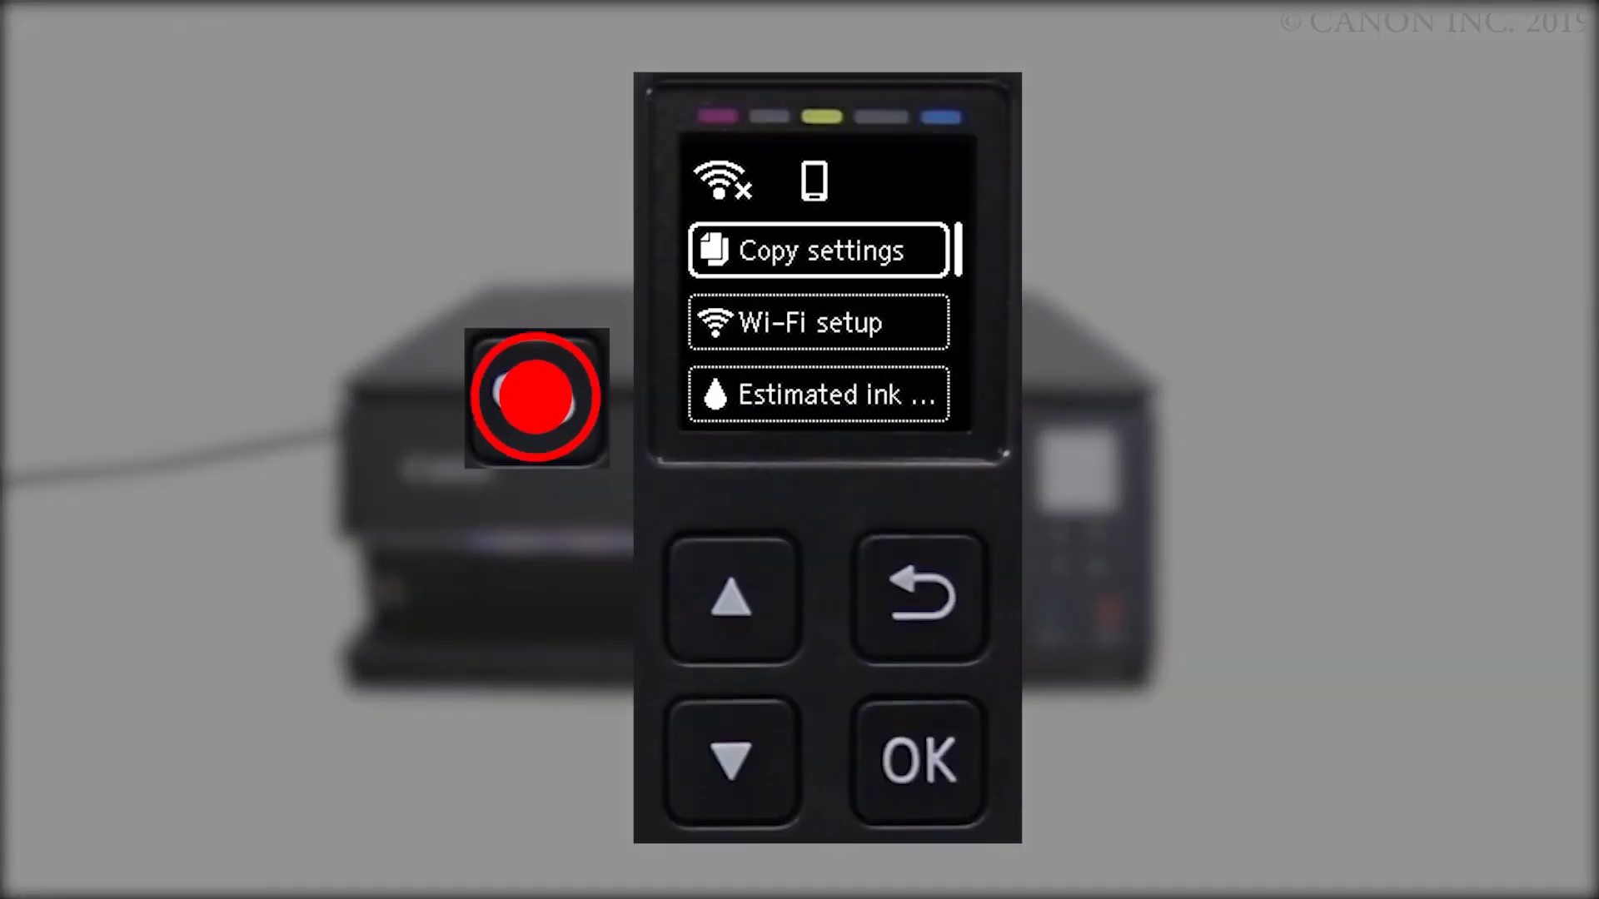
left_click(536, 396)
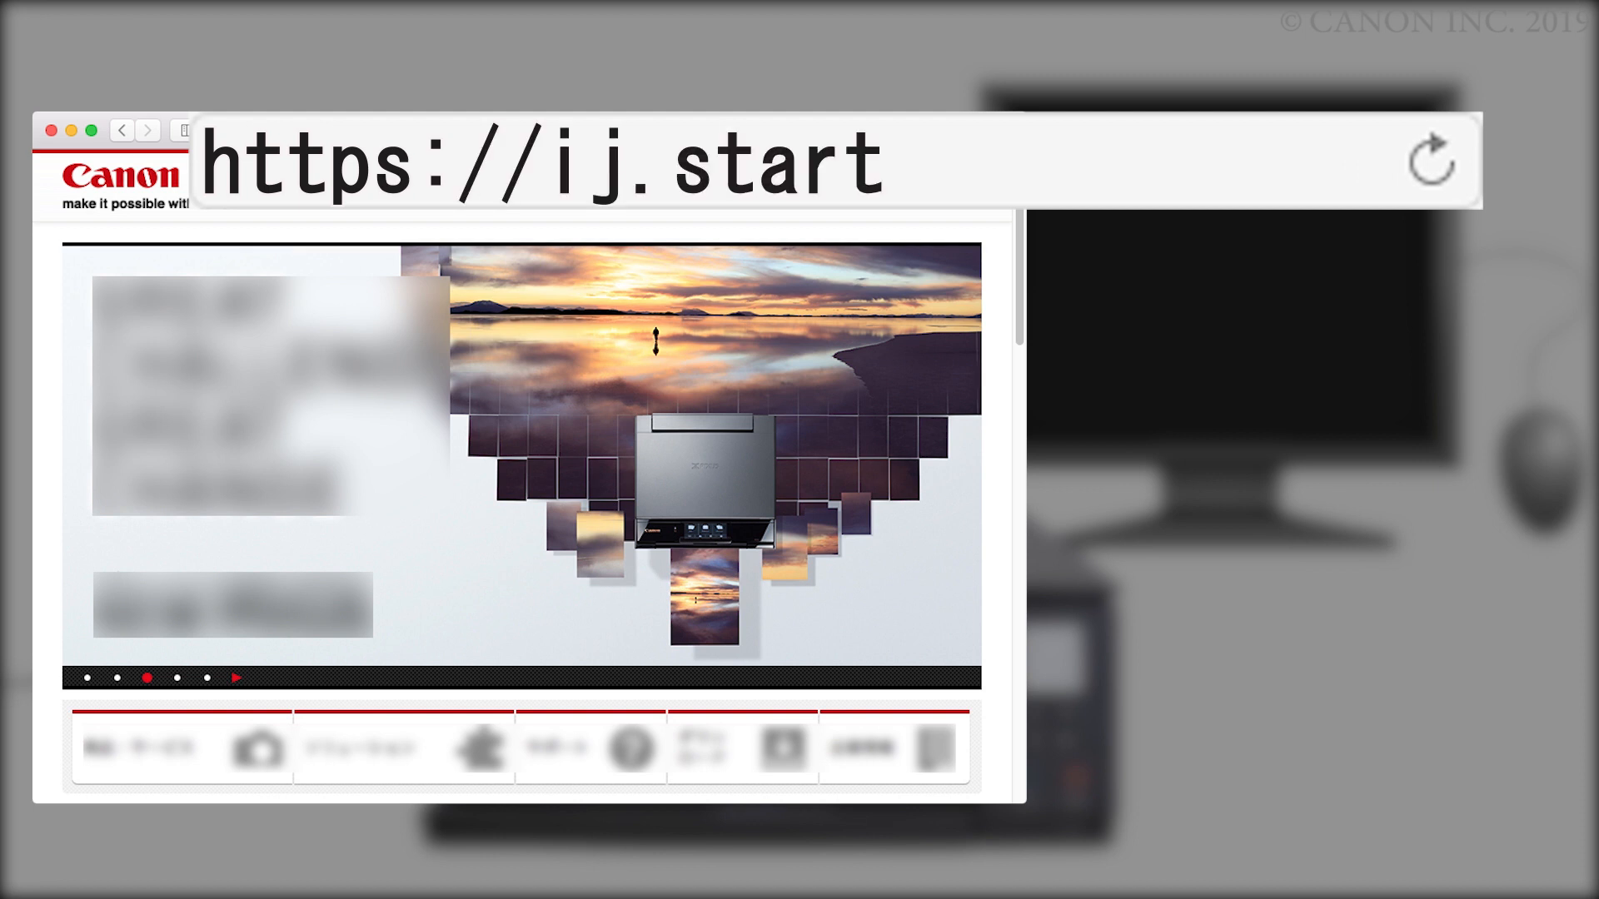
Go to ij.start.canon and choose Set Up.
type(".canon")
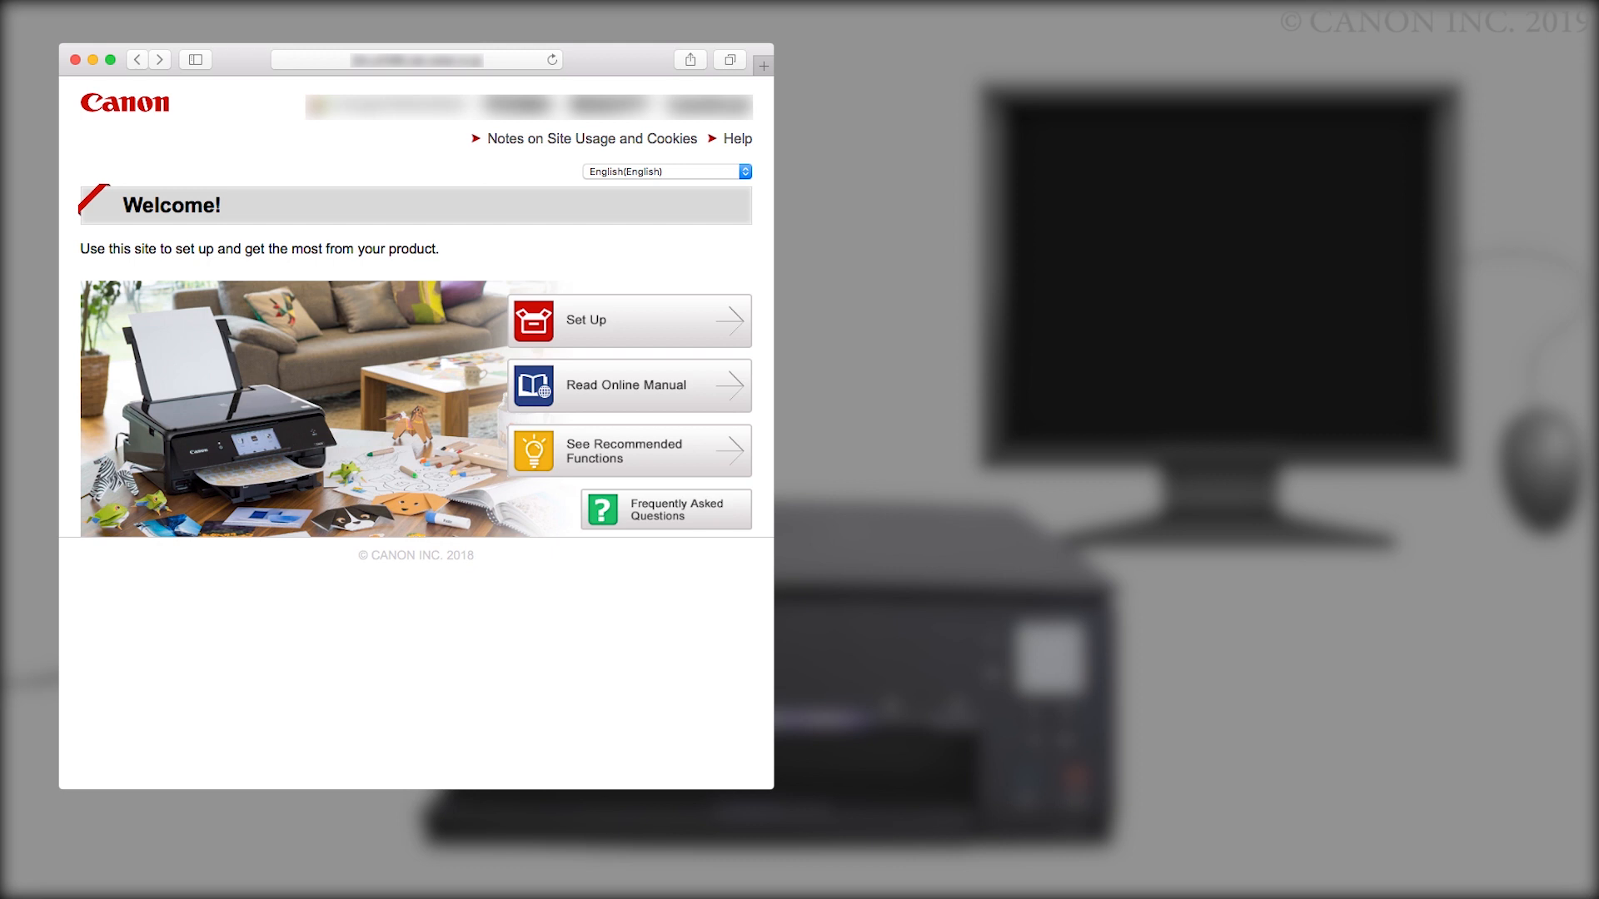
left_click(628, 319)
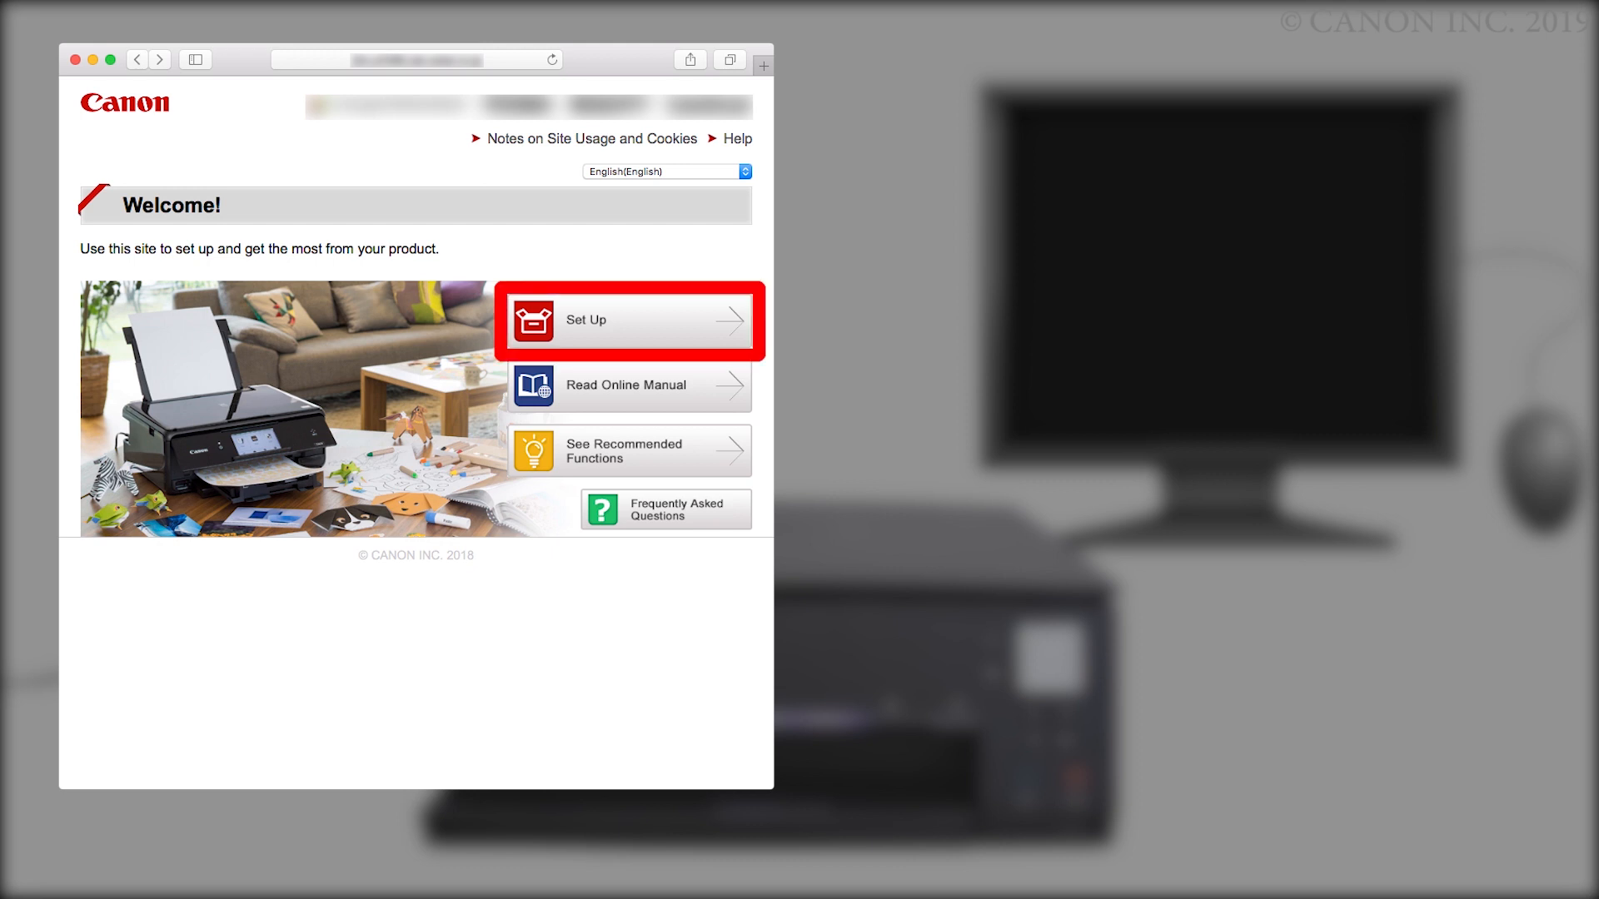
left_click(627, 319)
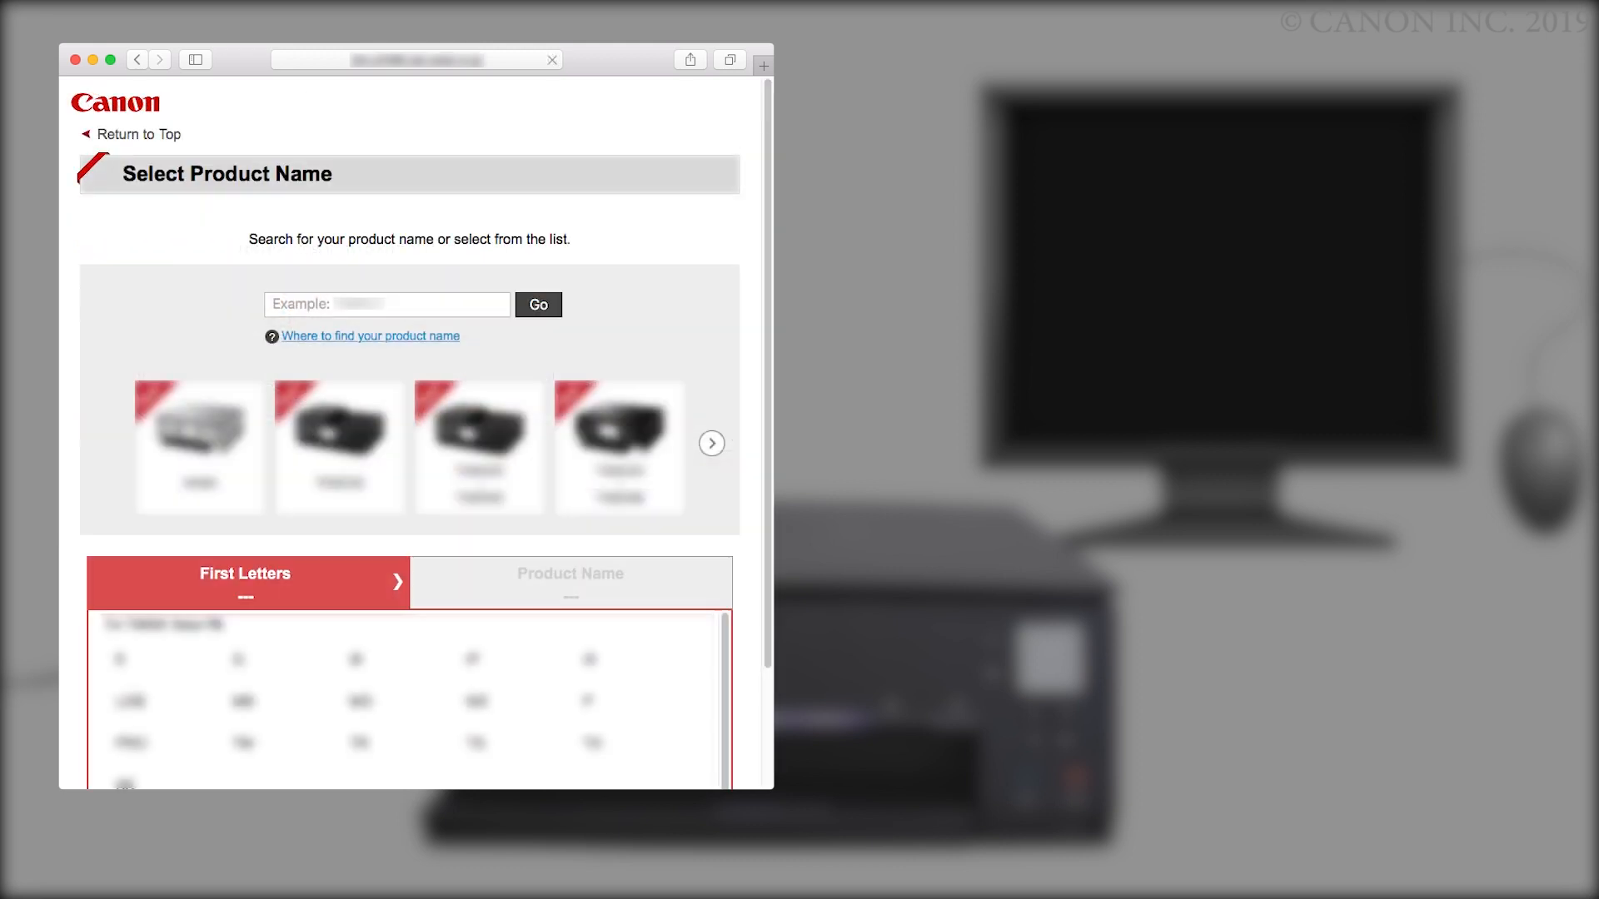
Search for printer model TS63 to reach its setup page.
left_click(387, 304)
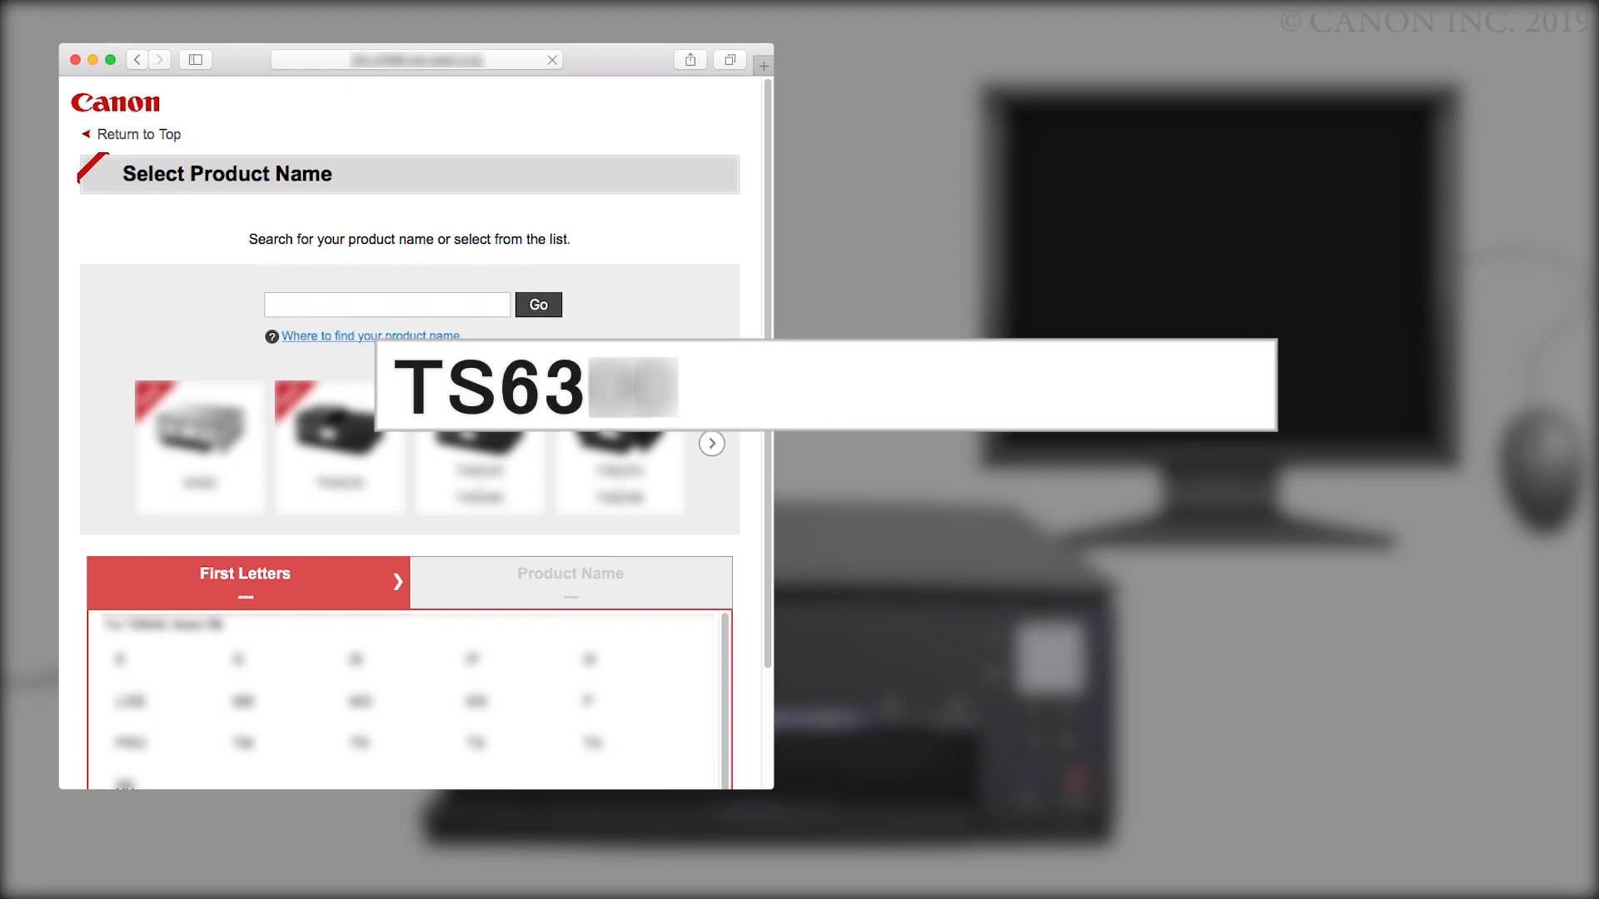
type("TS63")
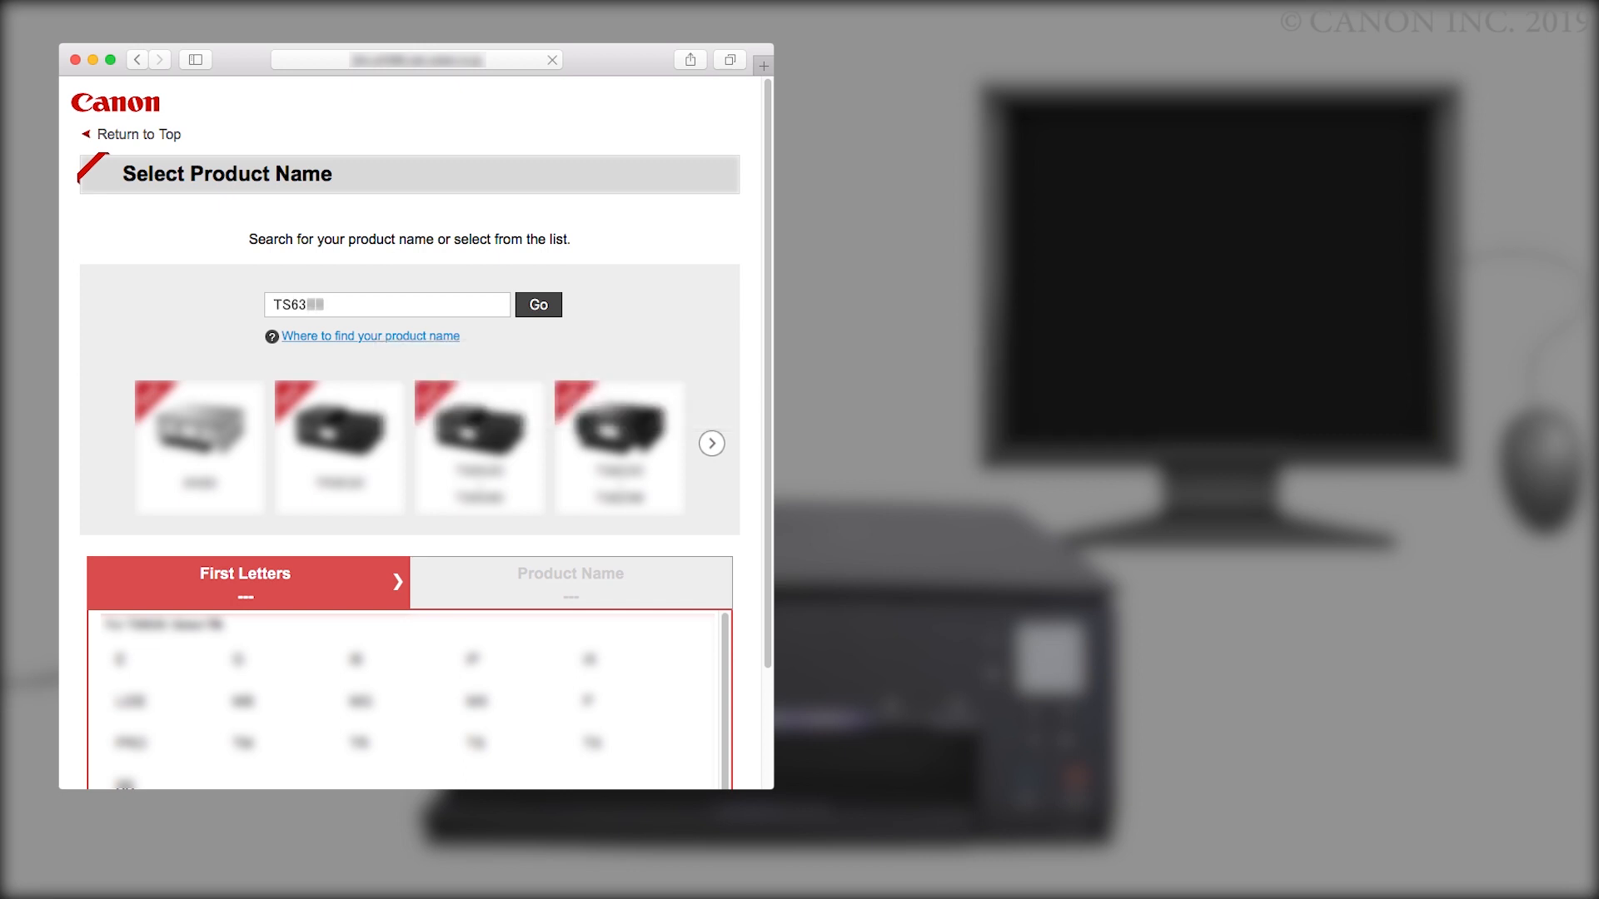
left_click(538, 304)
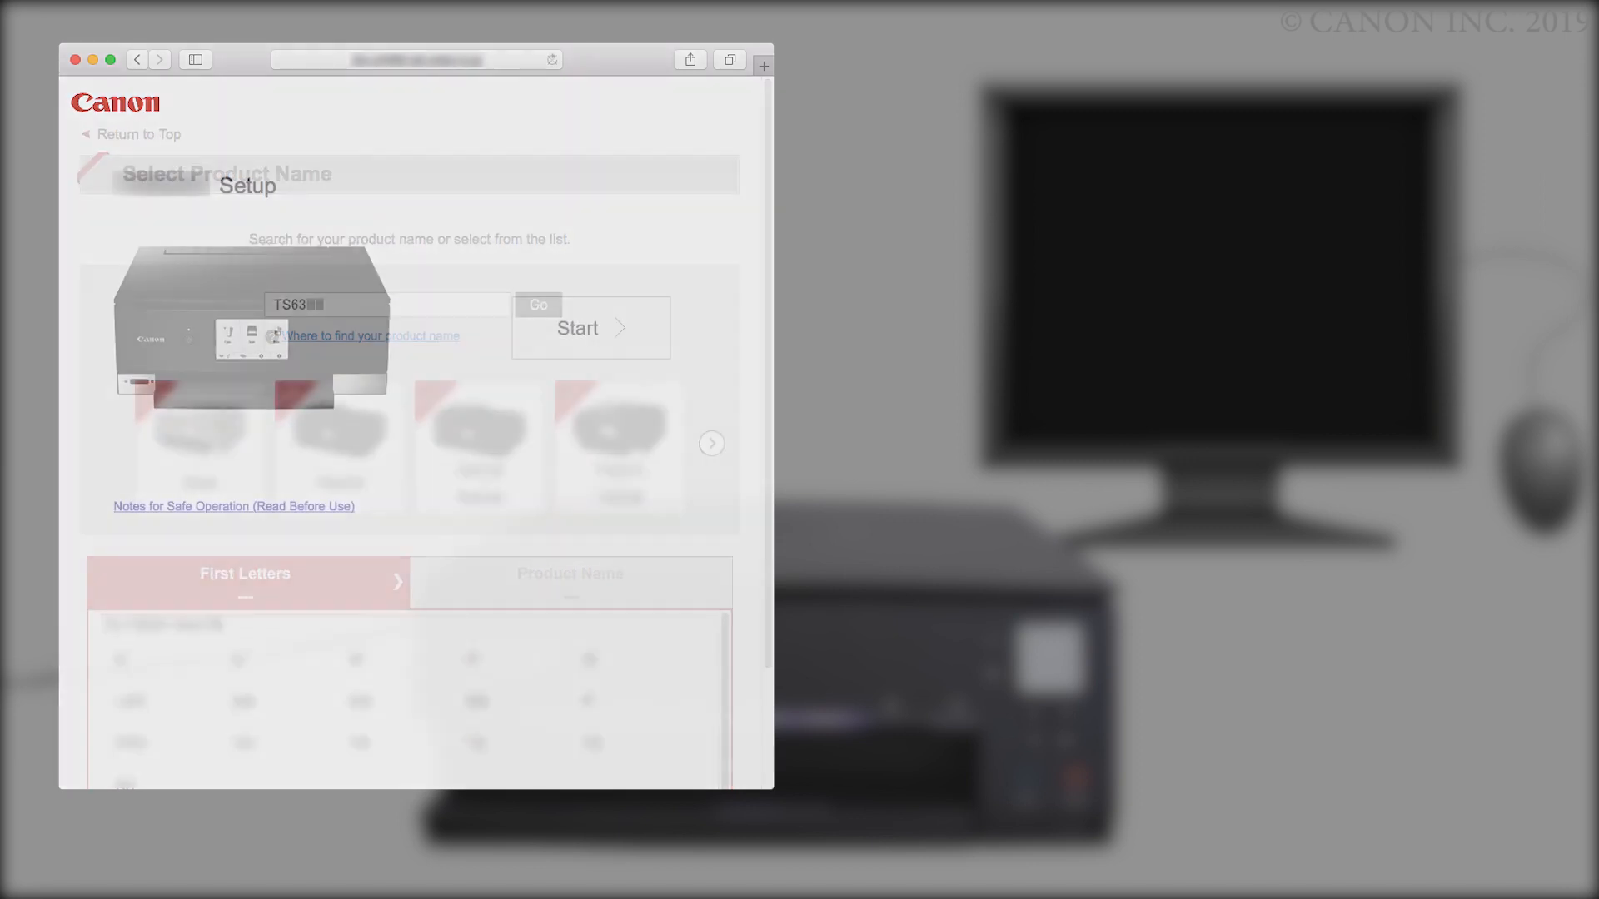
Start the TS63 setup guide, go to Connect, and download the setup software.
left_click(538, 305)
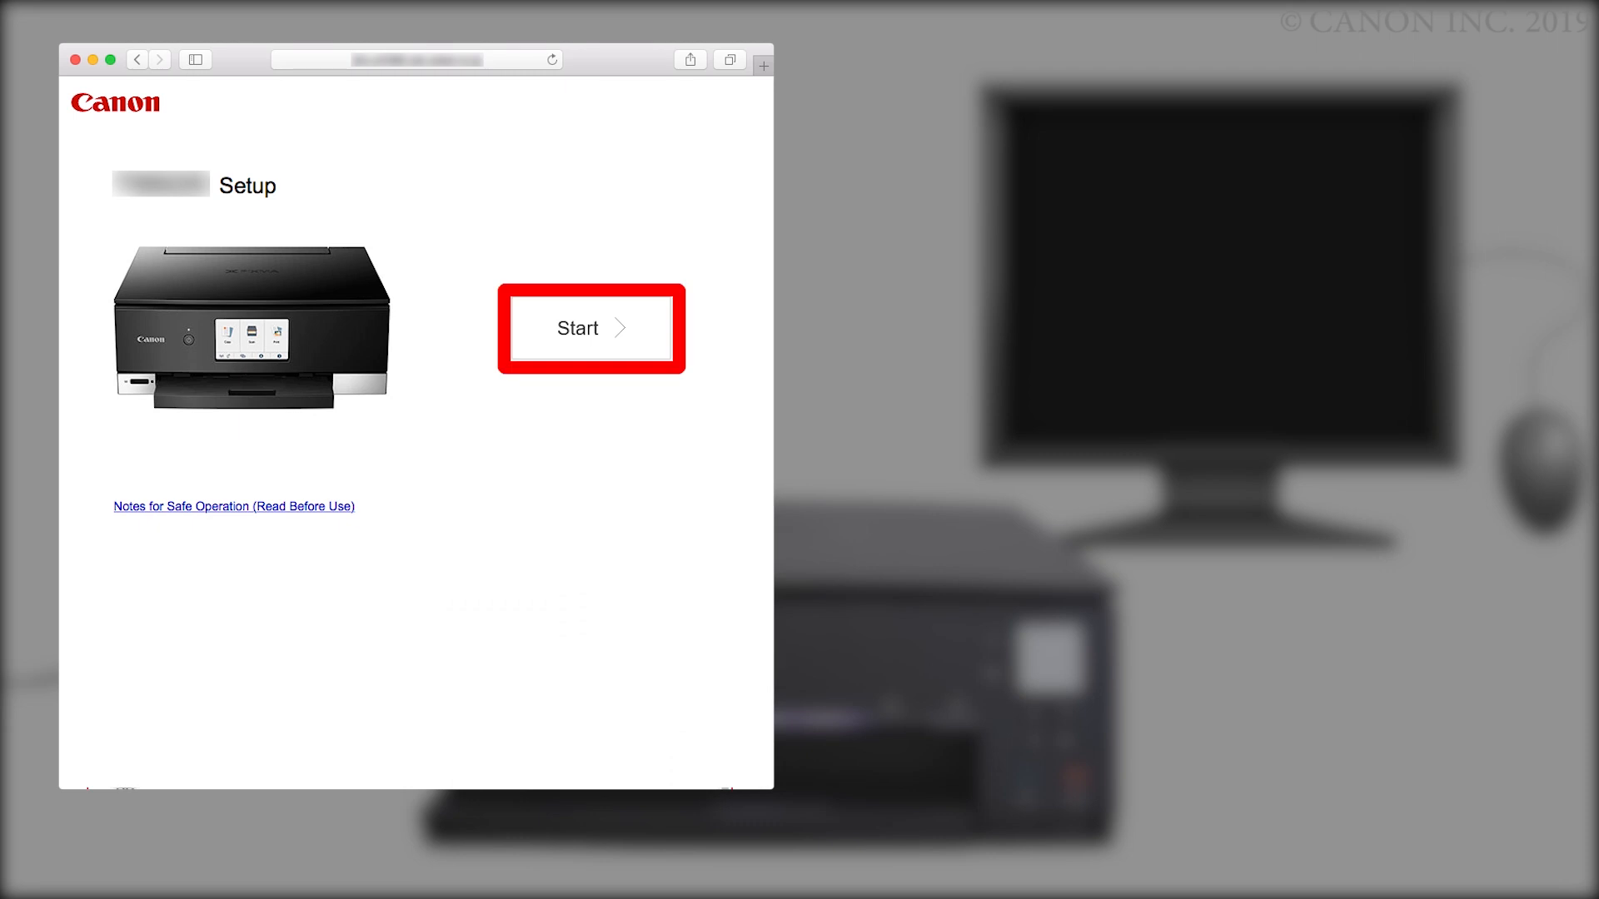
left_click(589, 327)
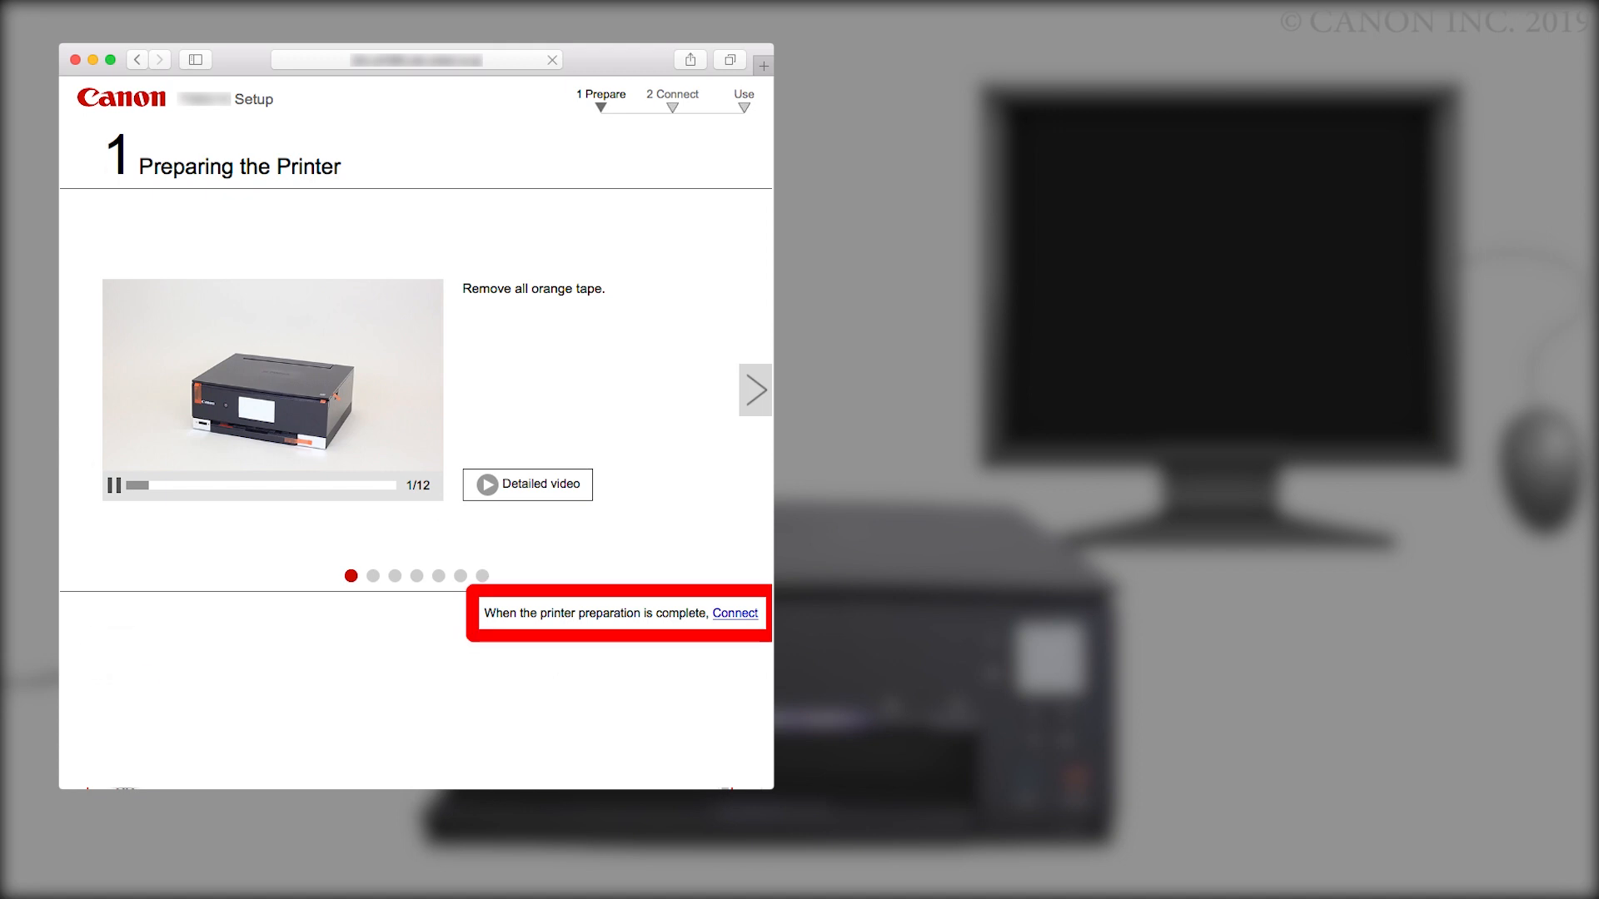
left_click(733, 613)
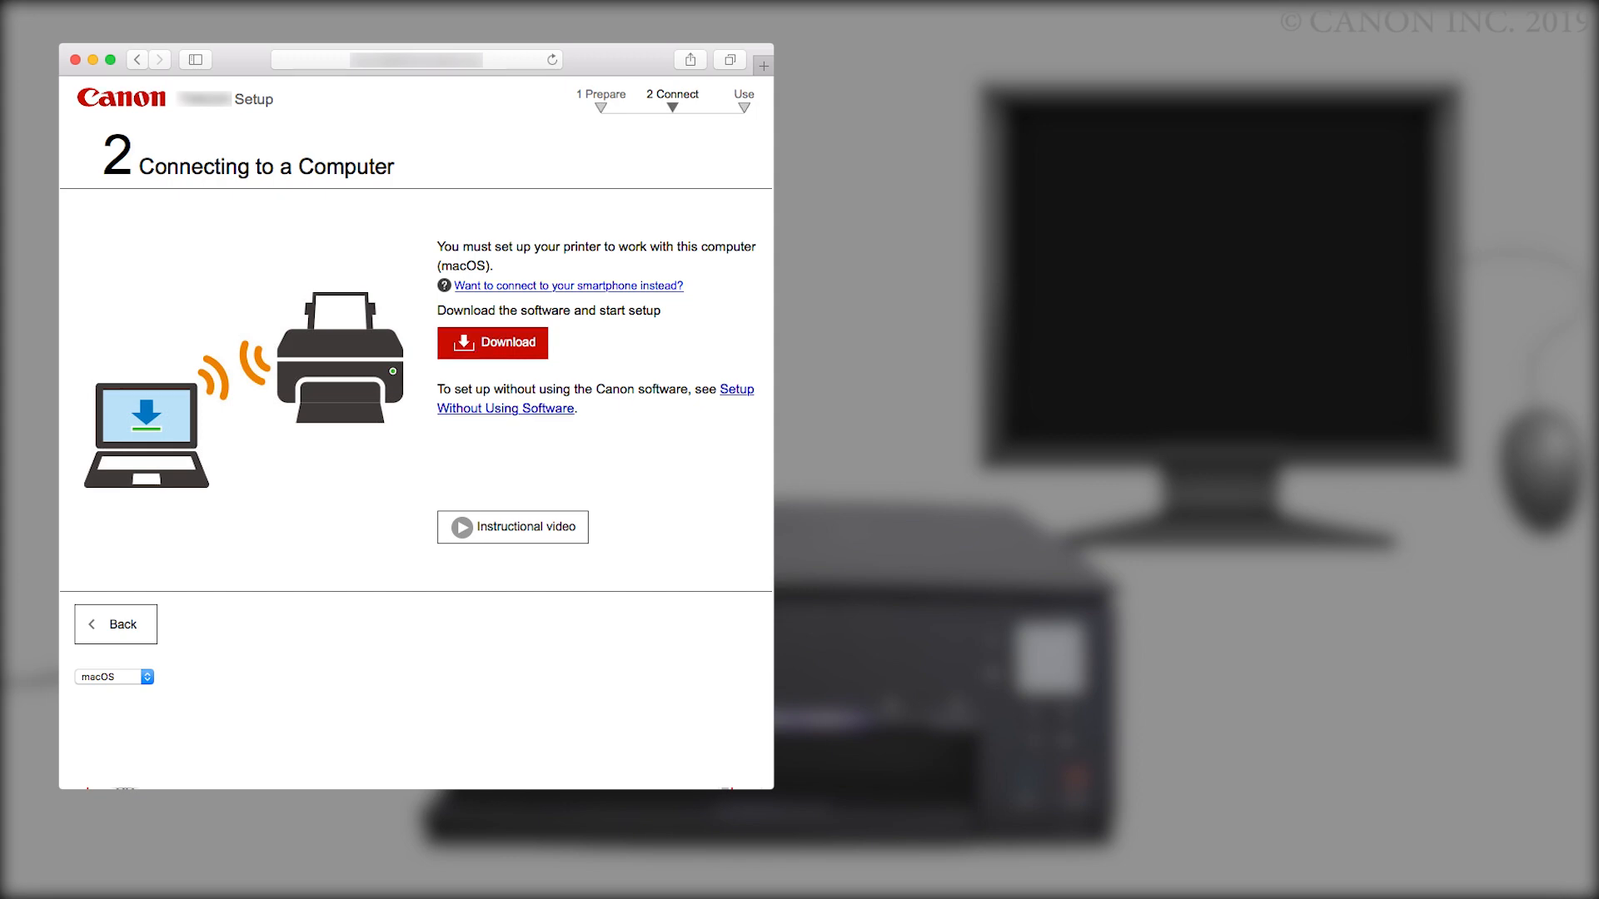
left_click(492, 342)
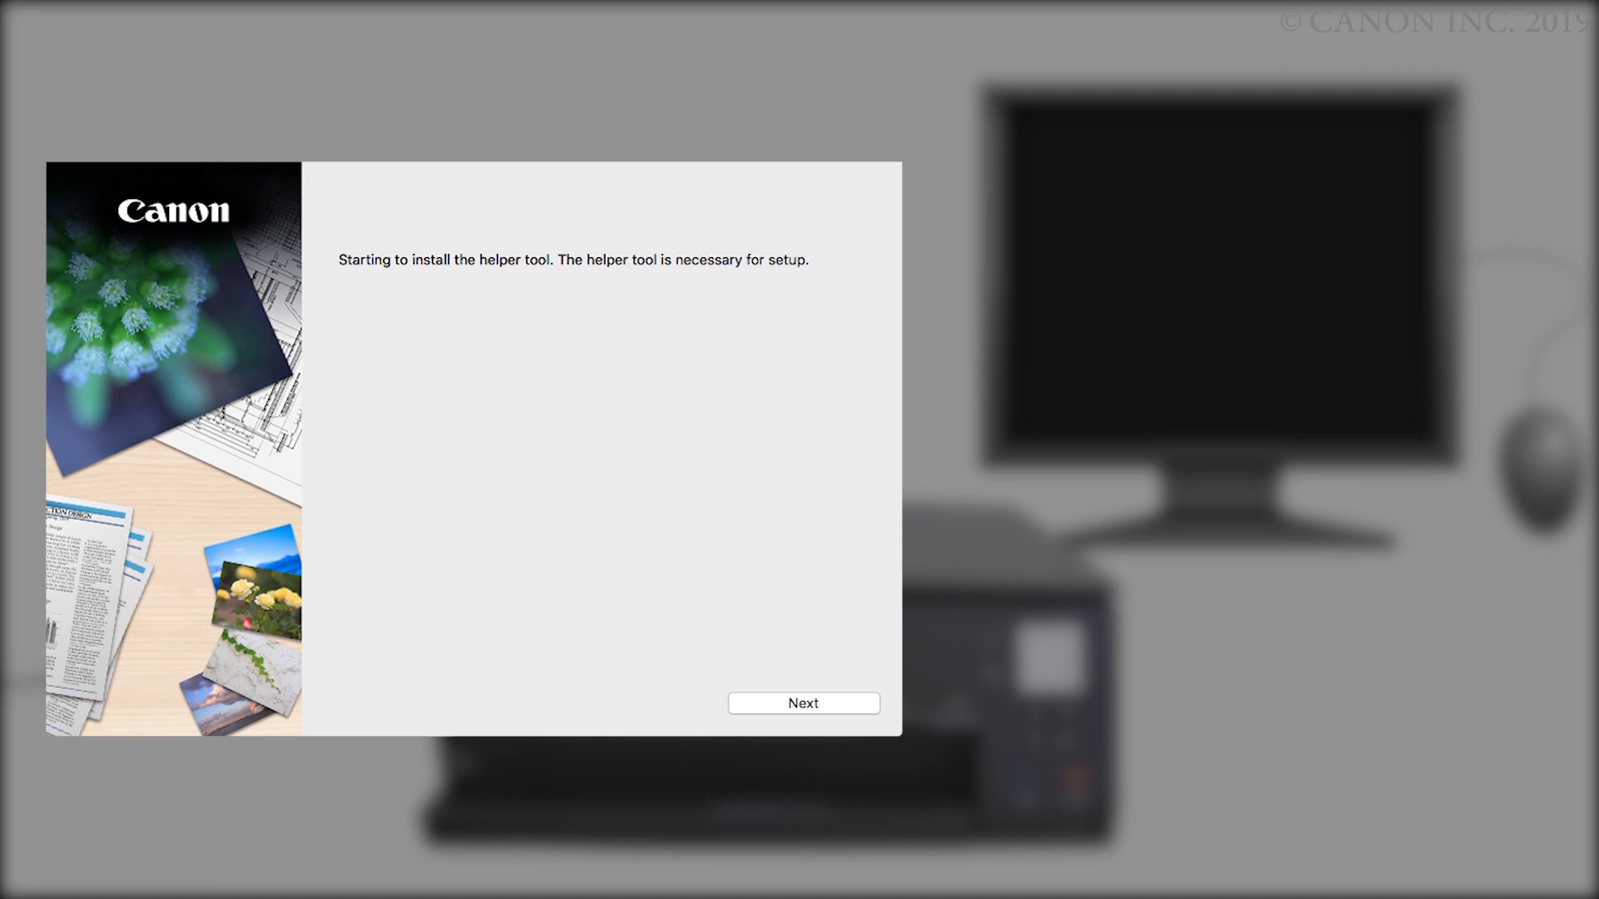
Skip the helper tool notice, start setup, and pass the security software notice.
left_click(802, 704)
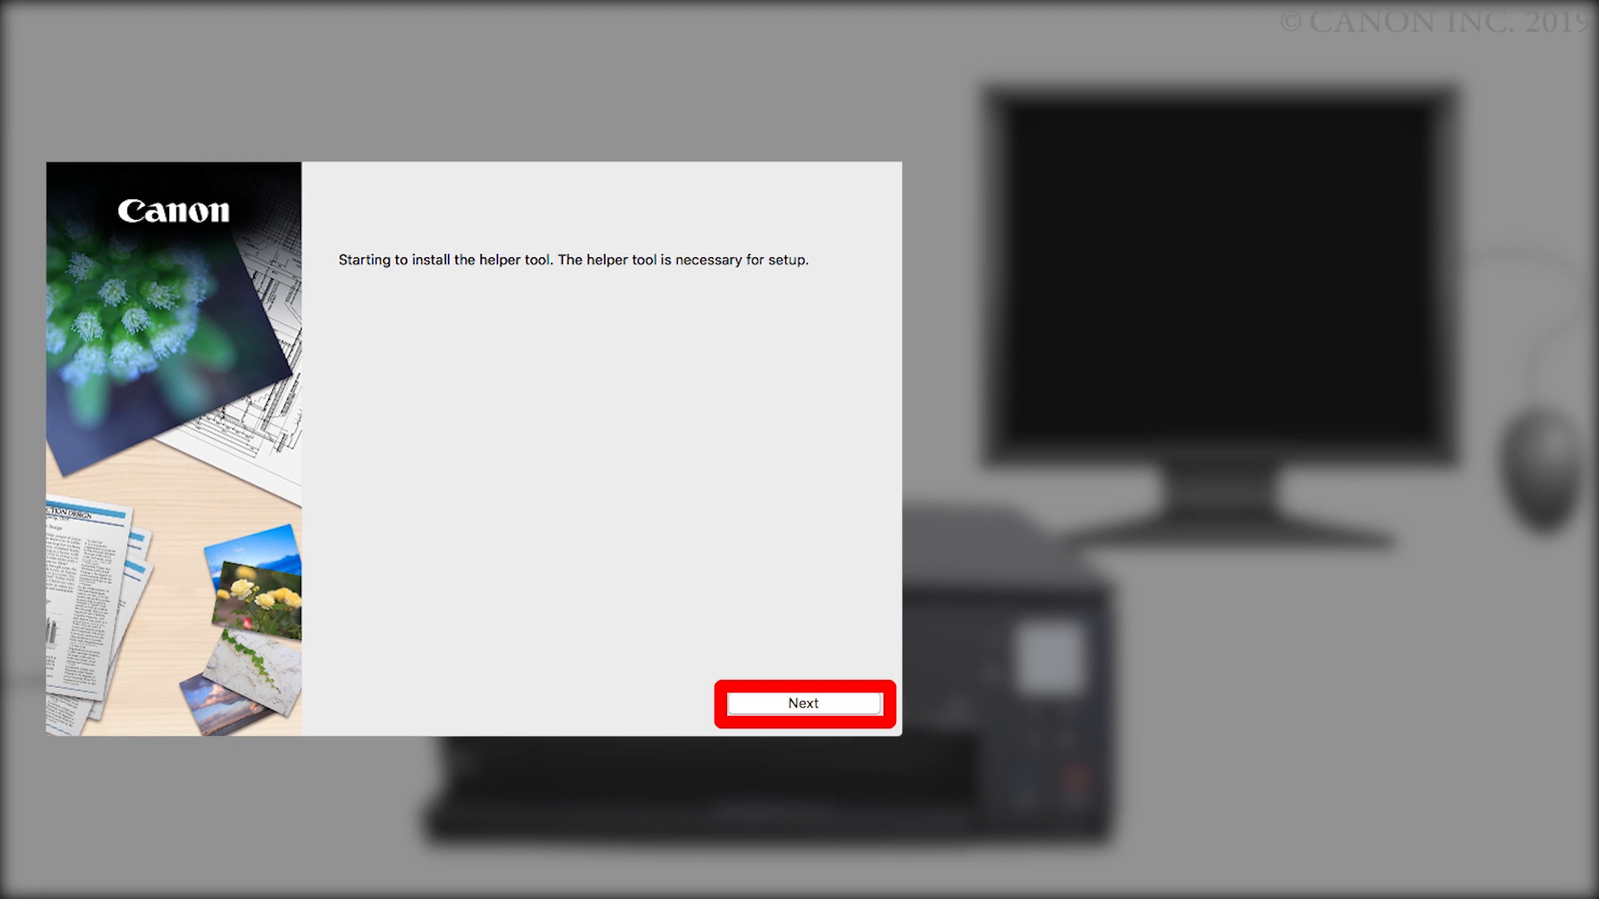
left_click(802, 703)
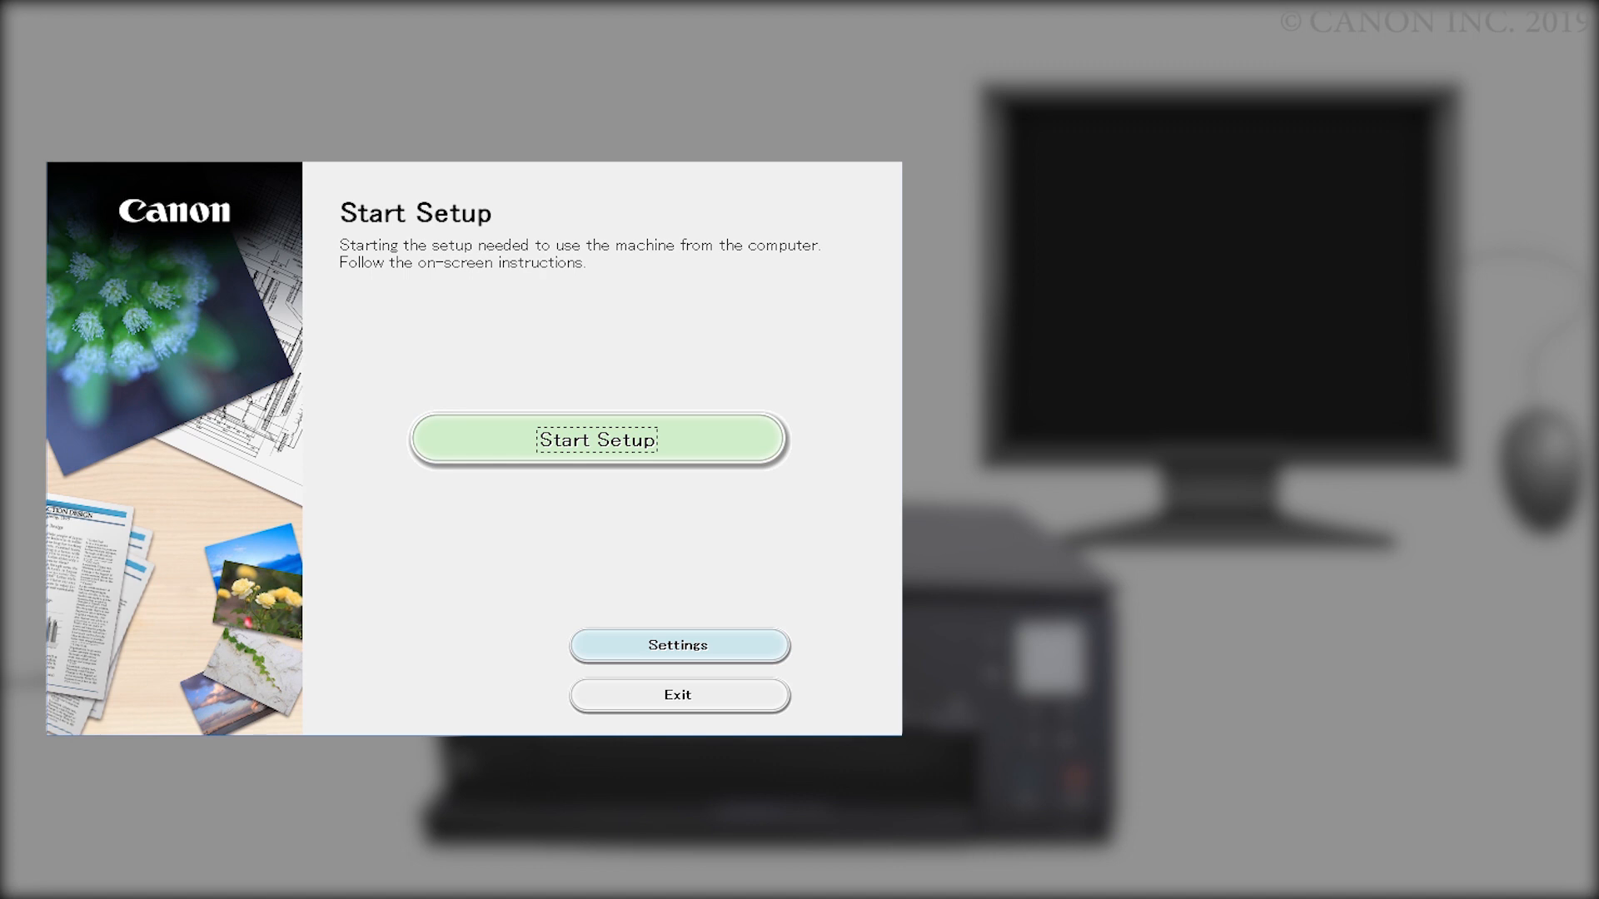
left_click(598, 440)
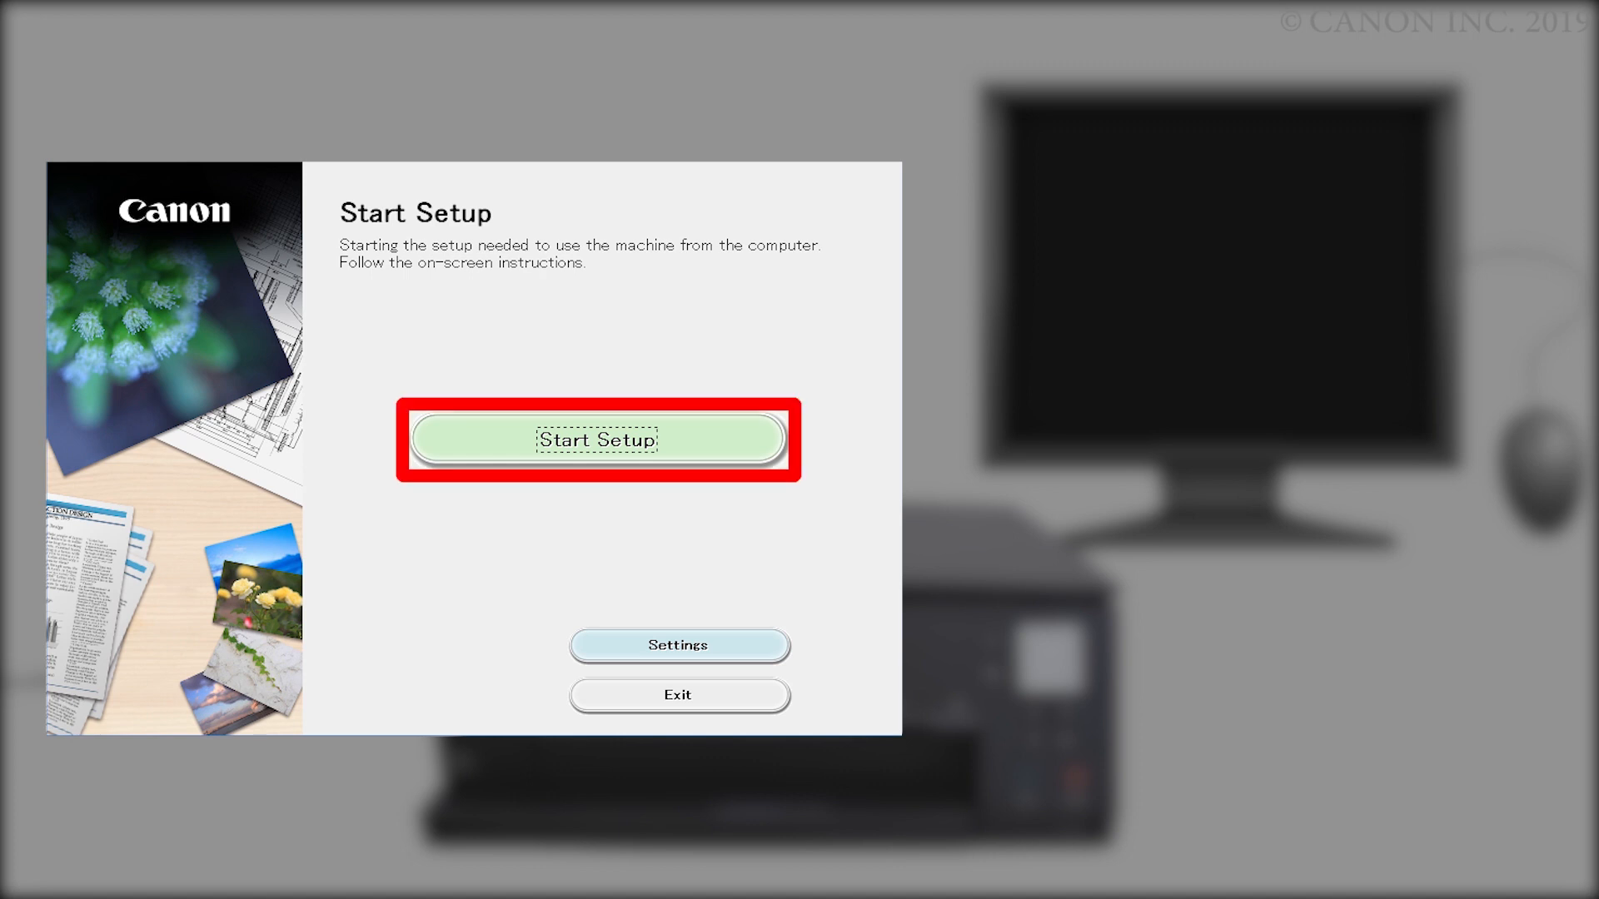
left_click(599, 440)
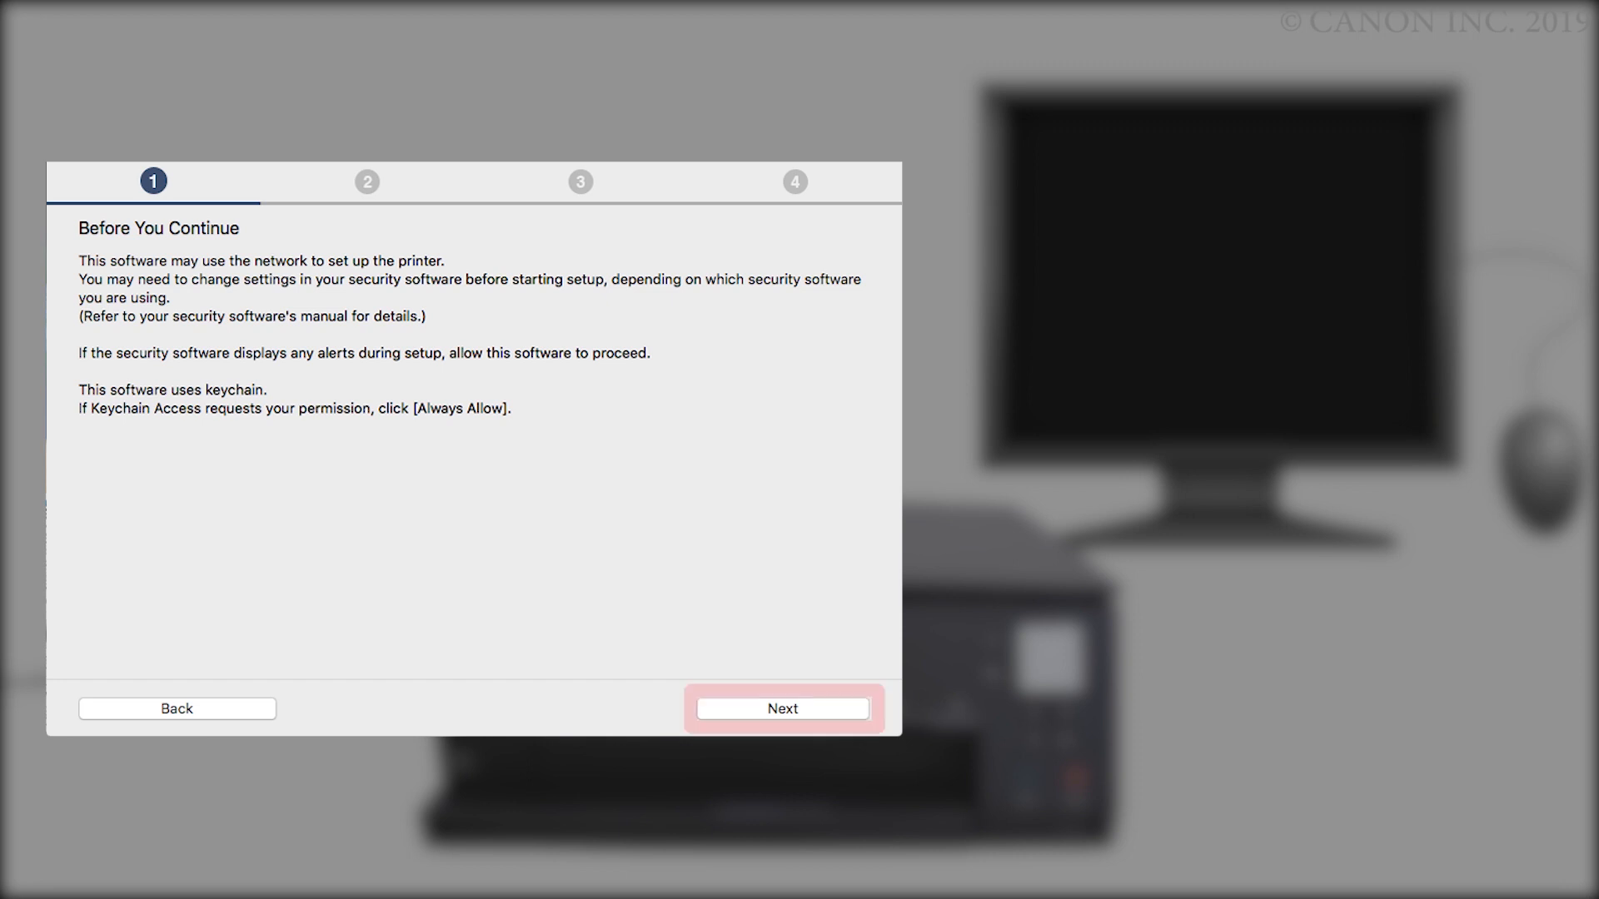
left_click(781, 708)
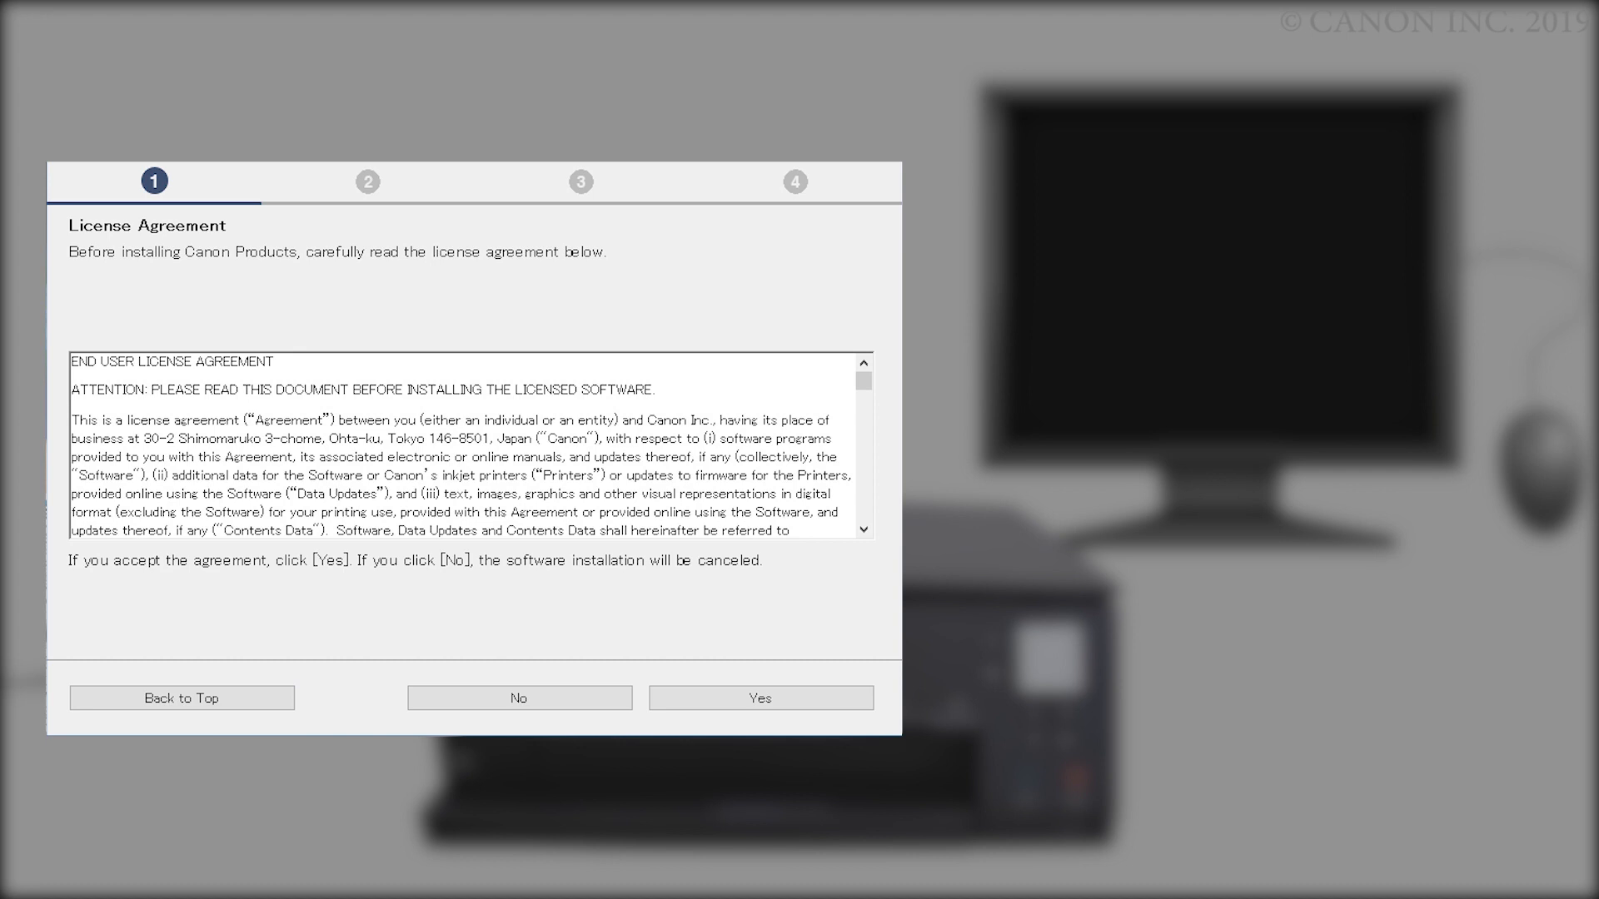
Accept the license agreement and answer the product information sharing request.
scroll("down", 3)
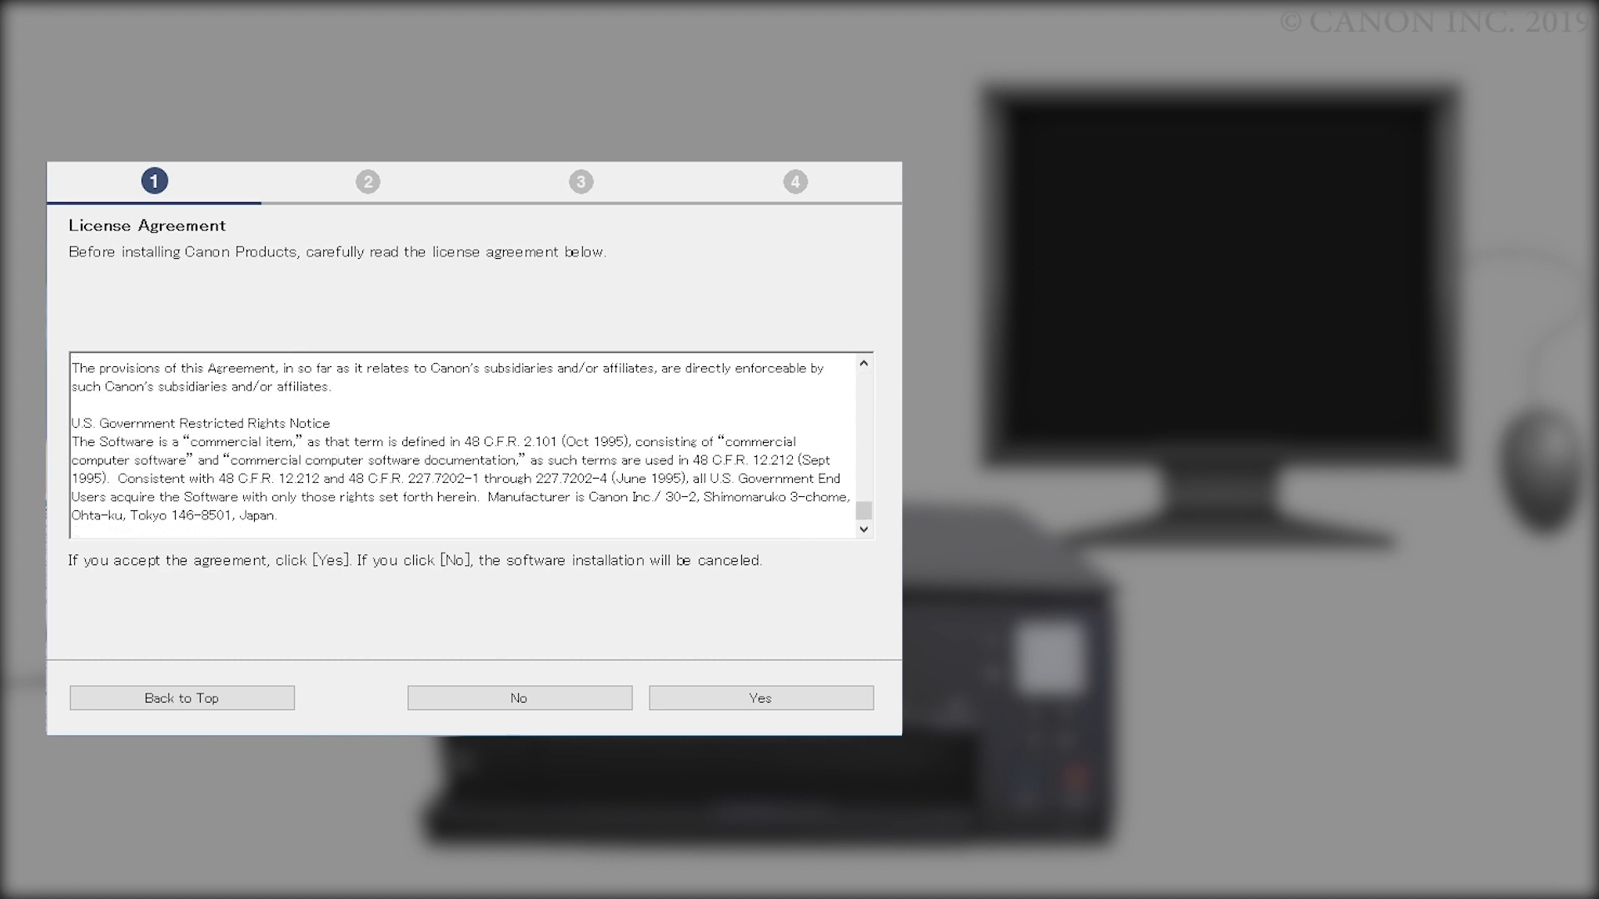
left_click(759, 698)
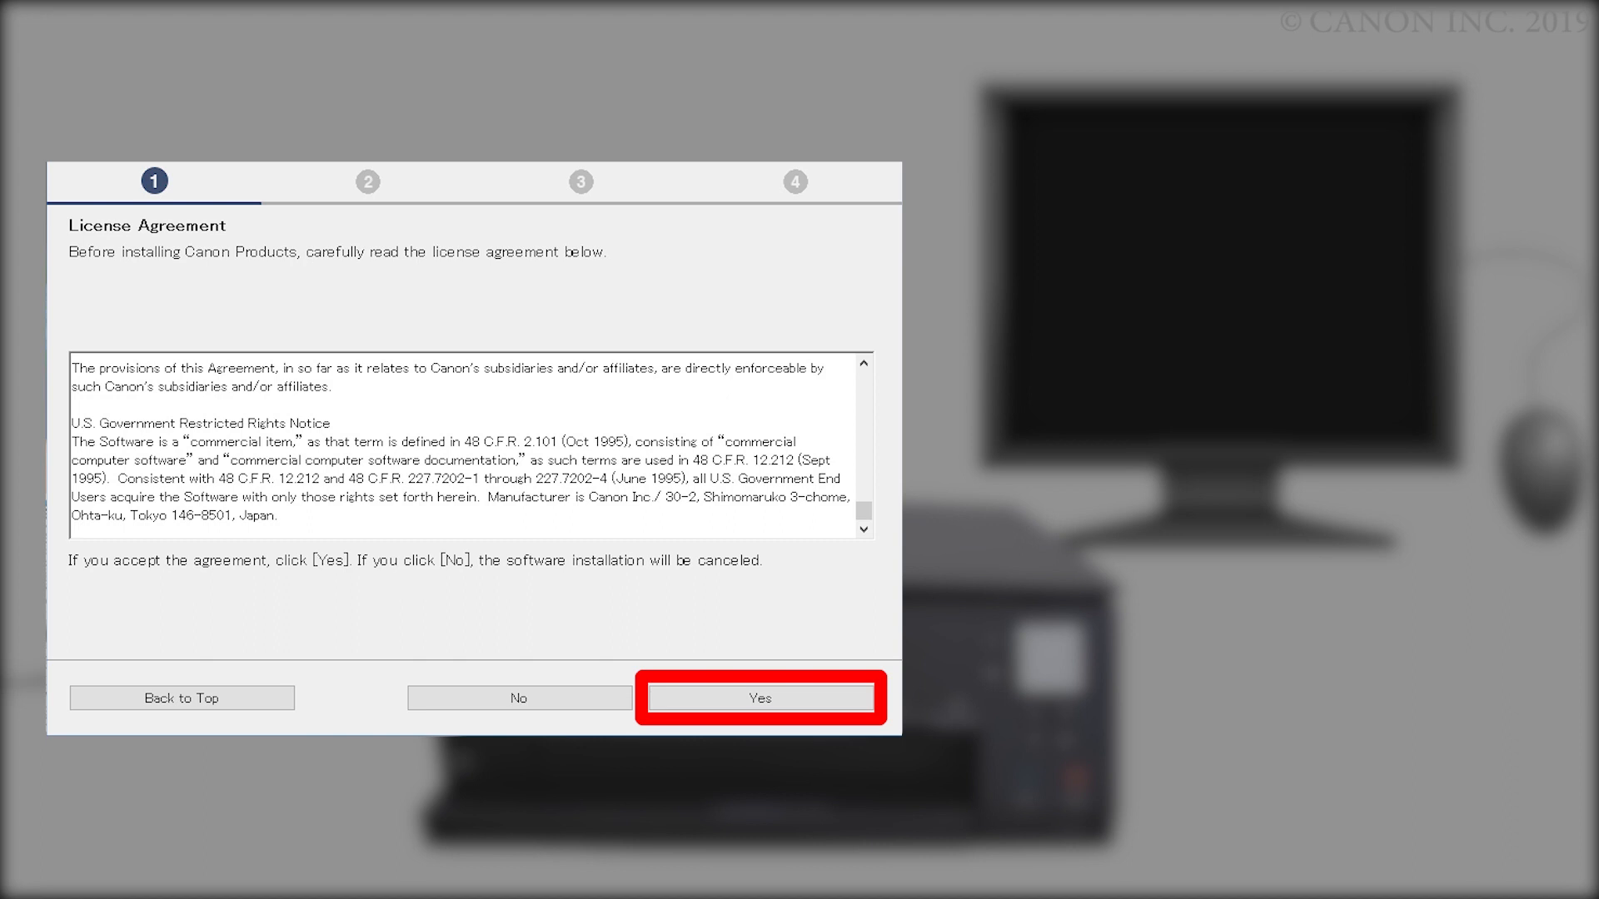
left_click(761, 698)
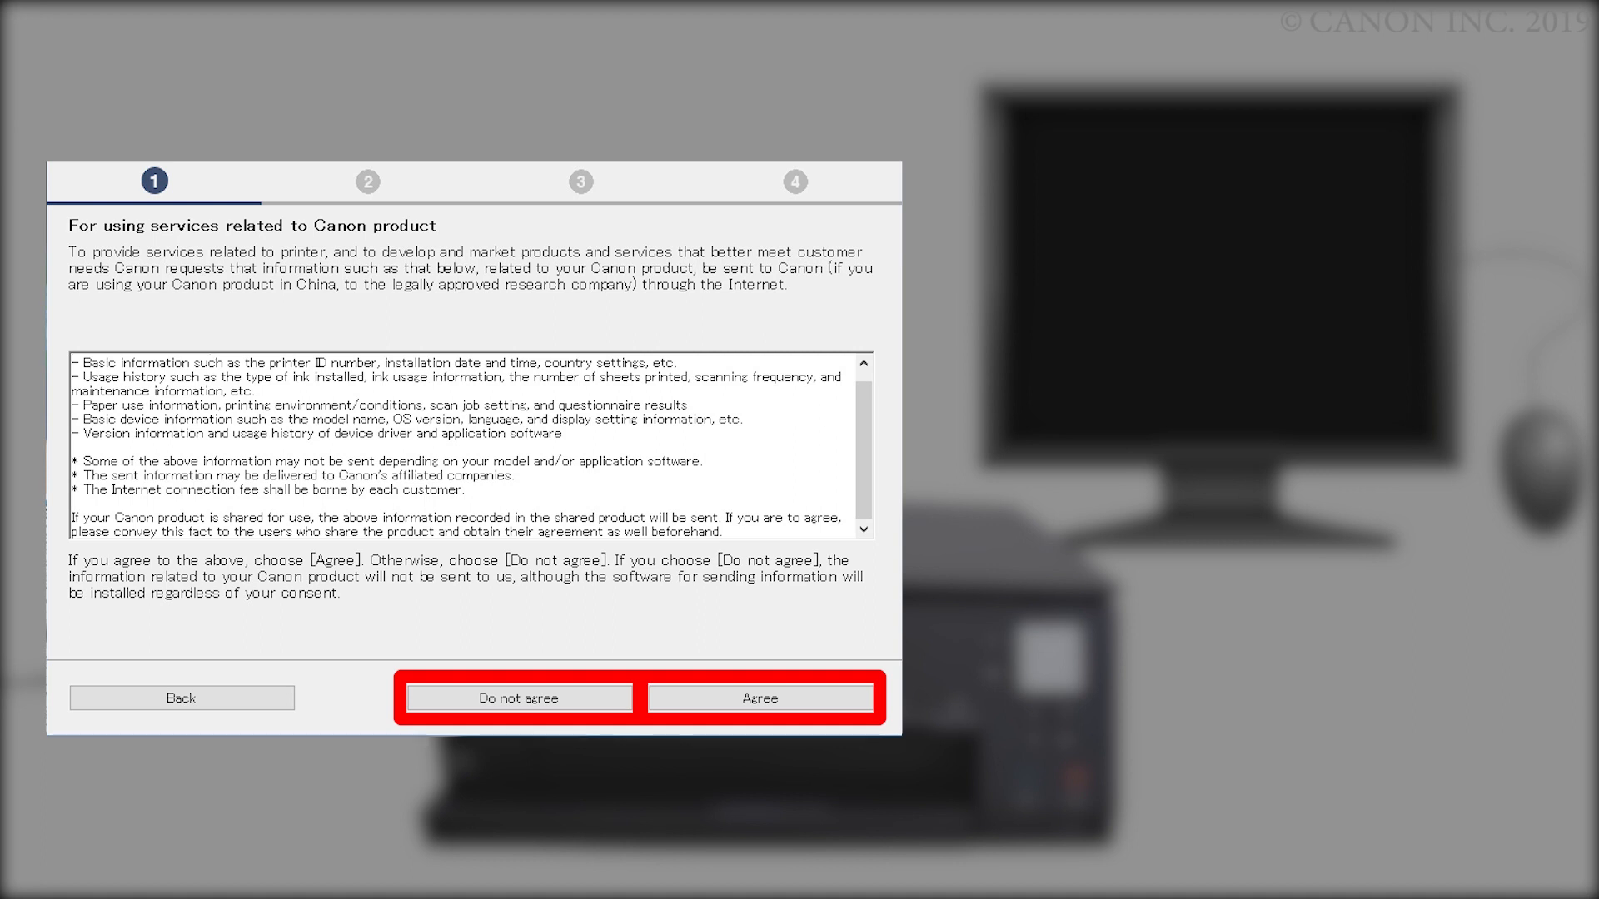
left_click(761, 698)
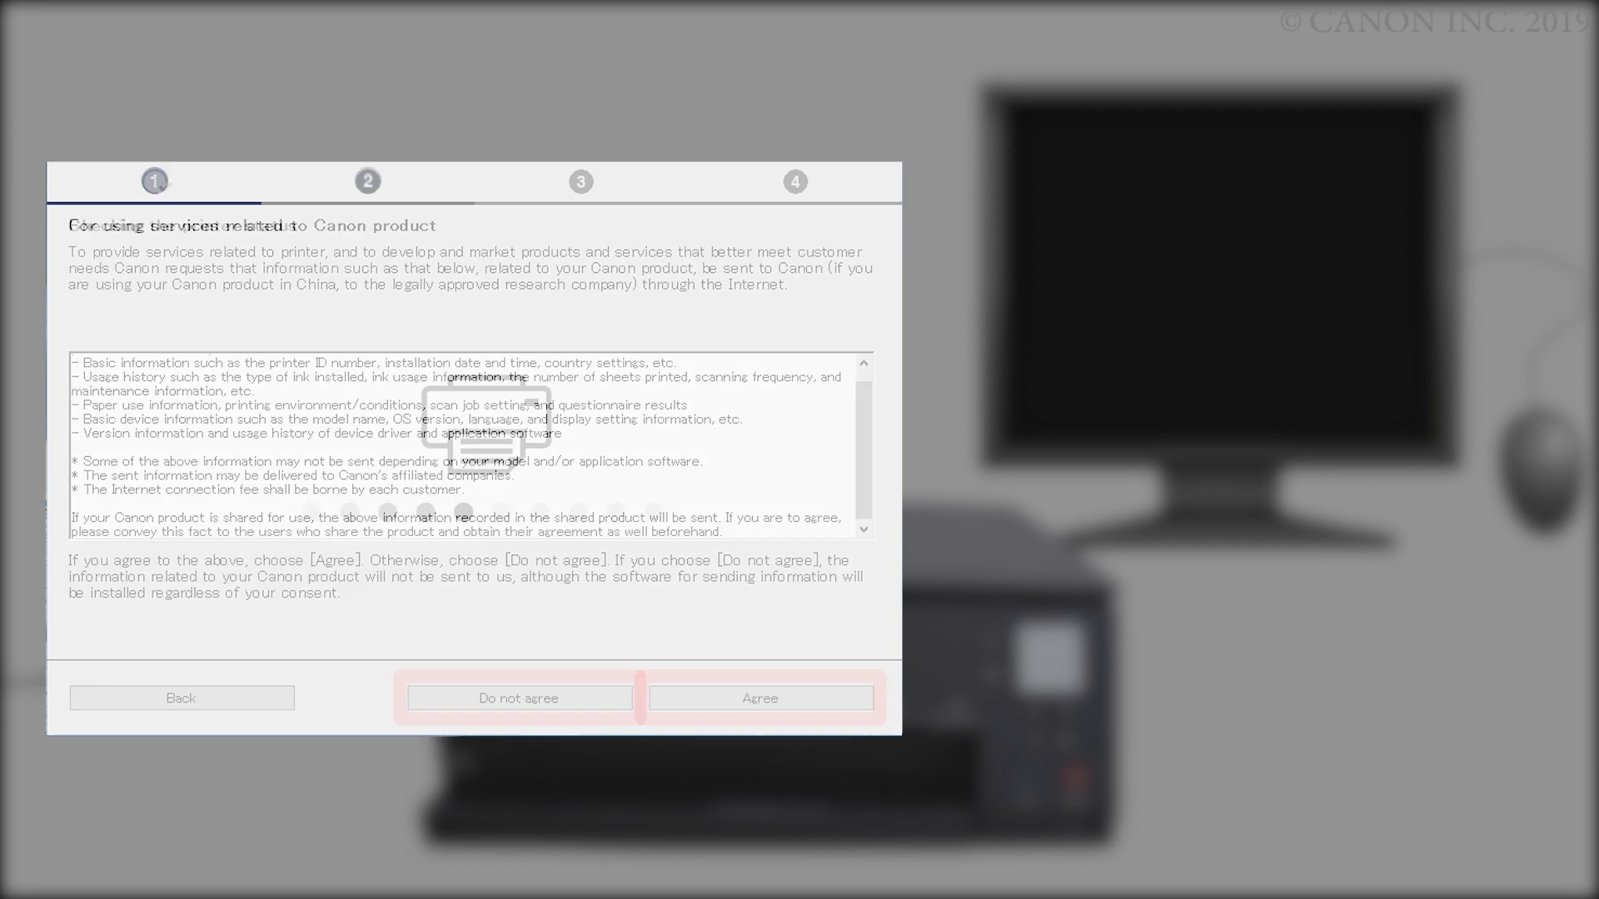
left_click(761, 698)
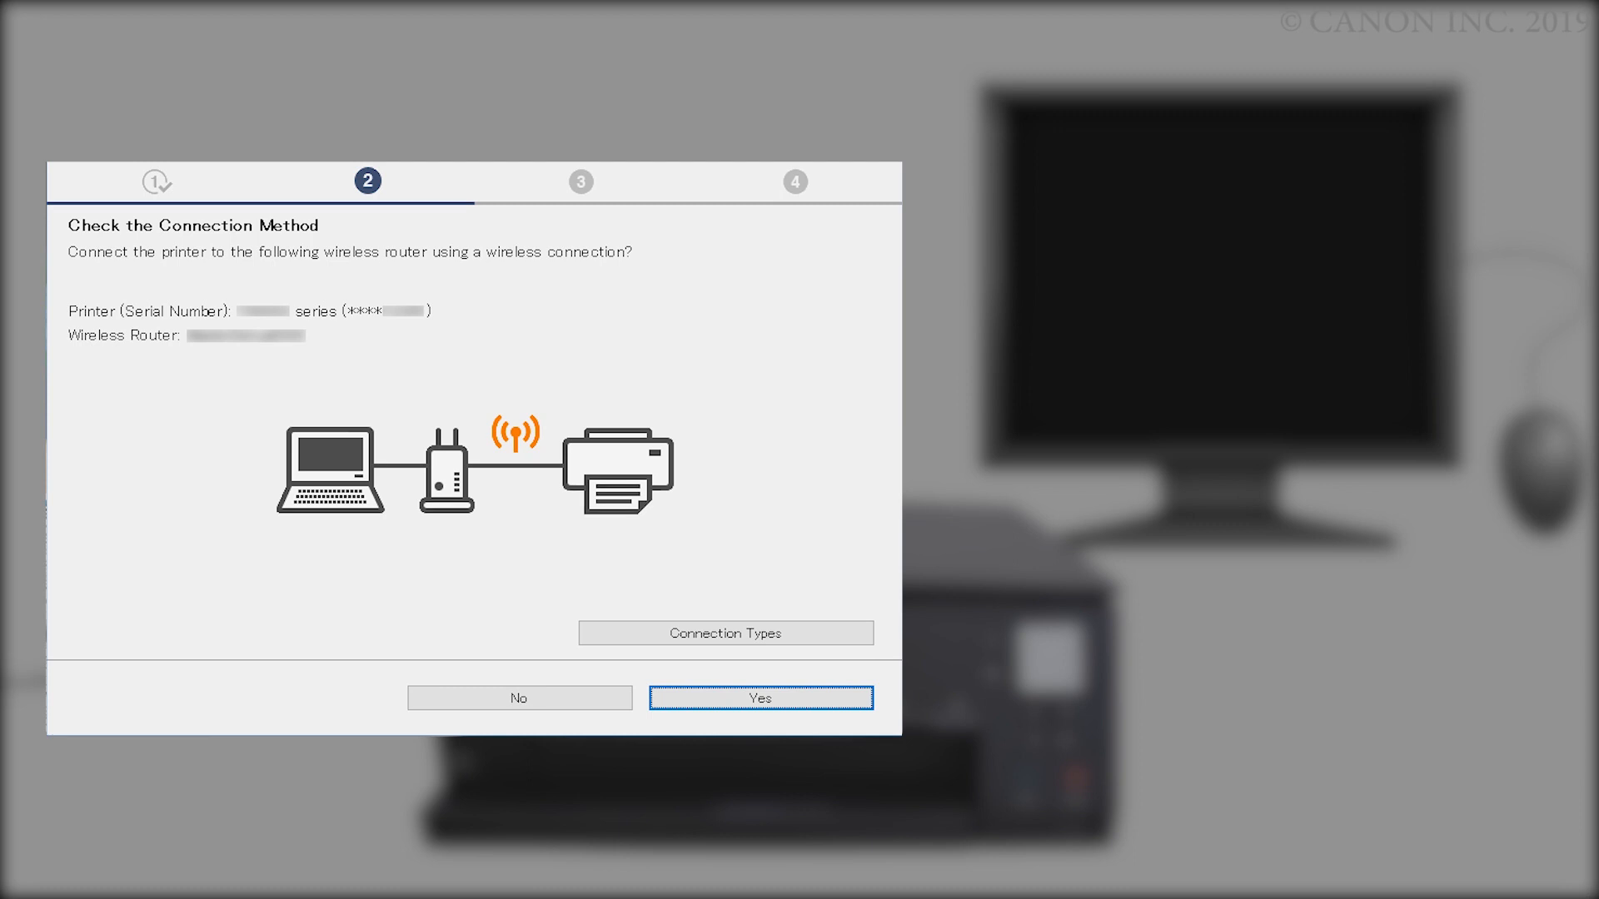
Confirm the wireless router connection and continue past Connection completed.
left_click(759, 698)
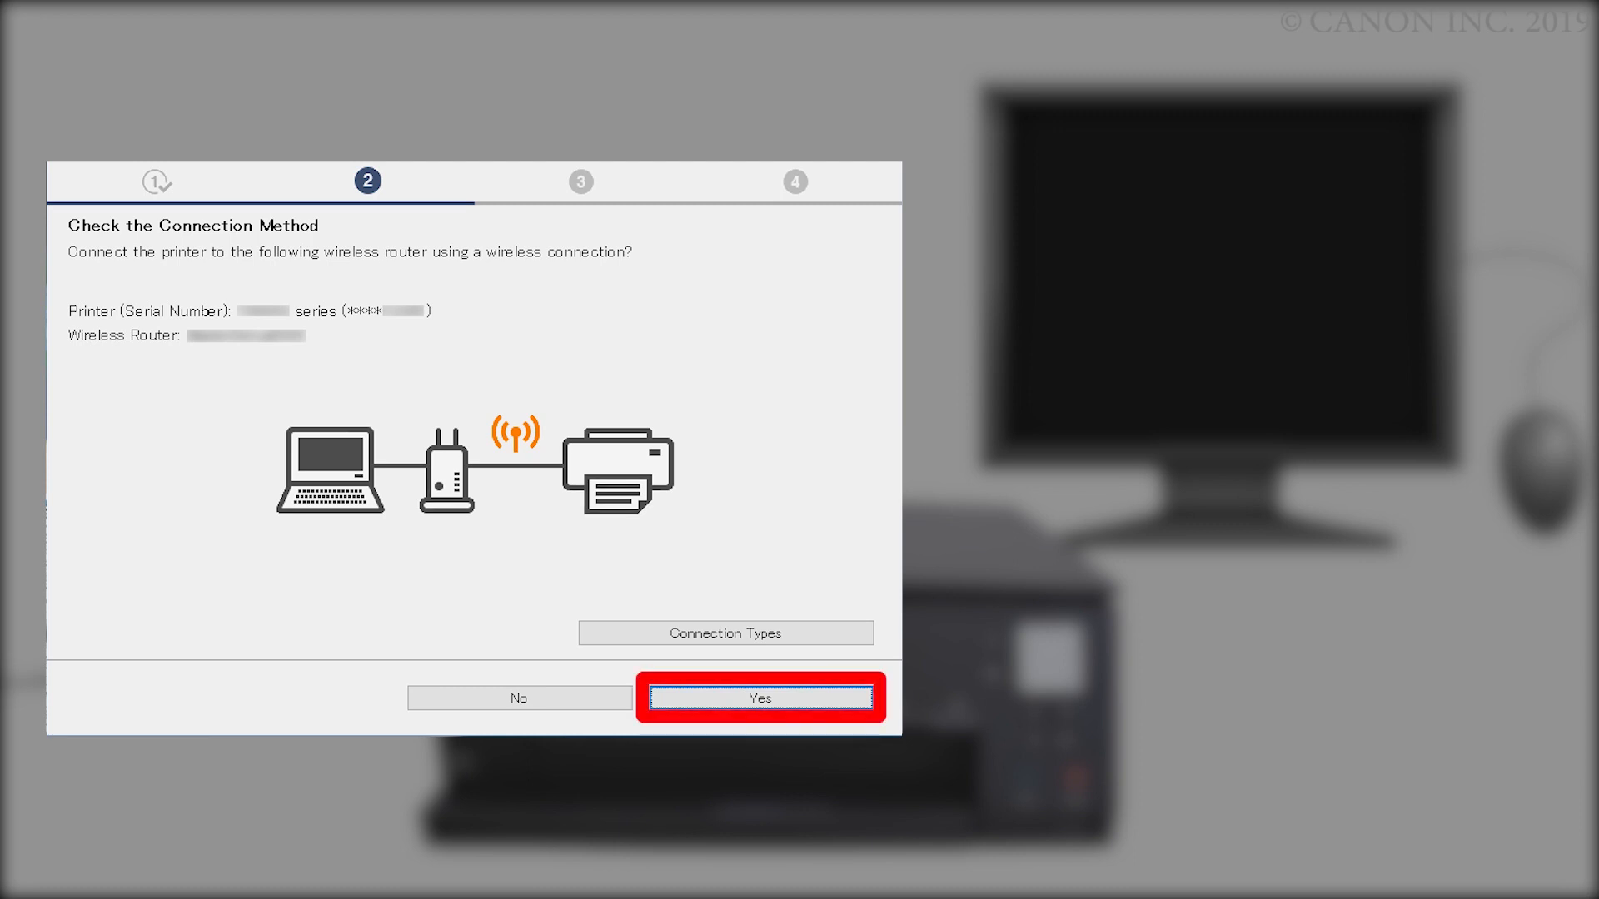
left_click(760, 698)
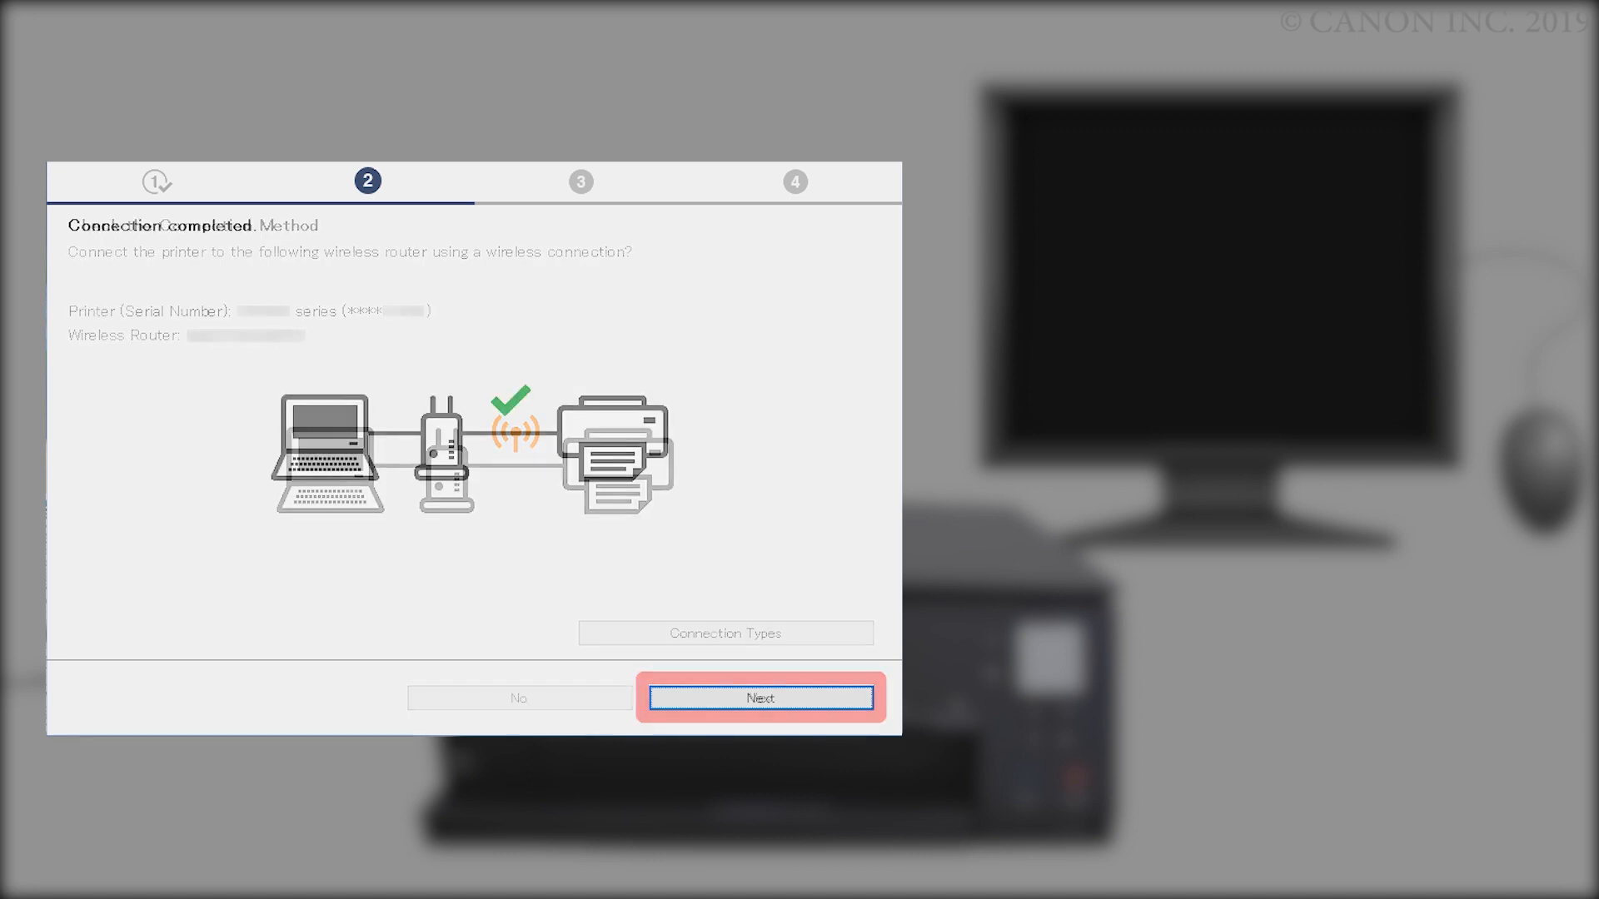
left_click(761, 698)
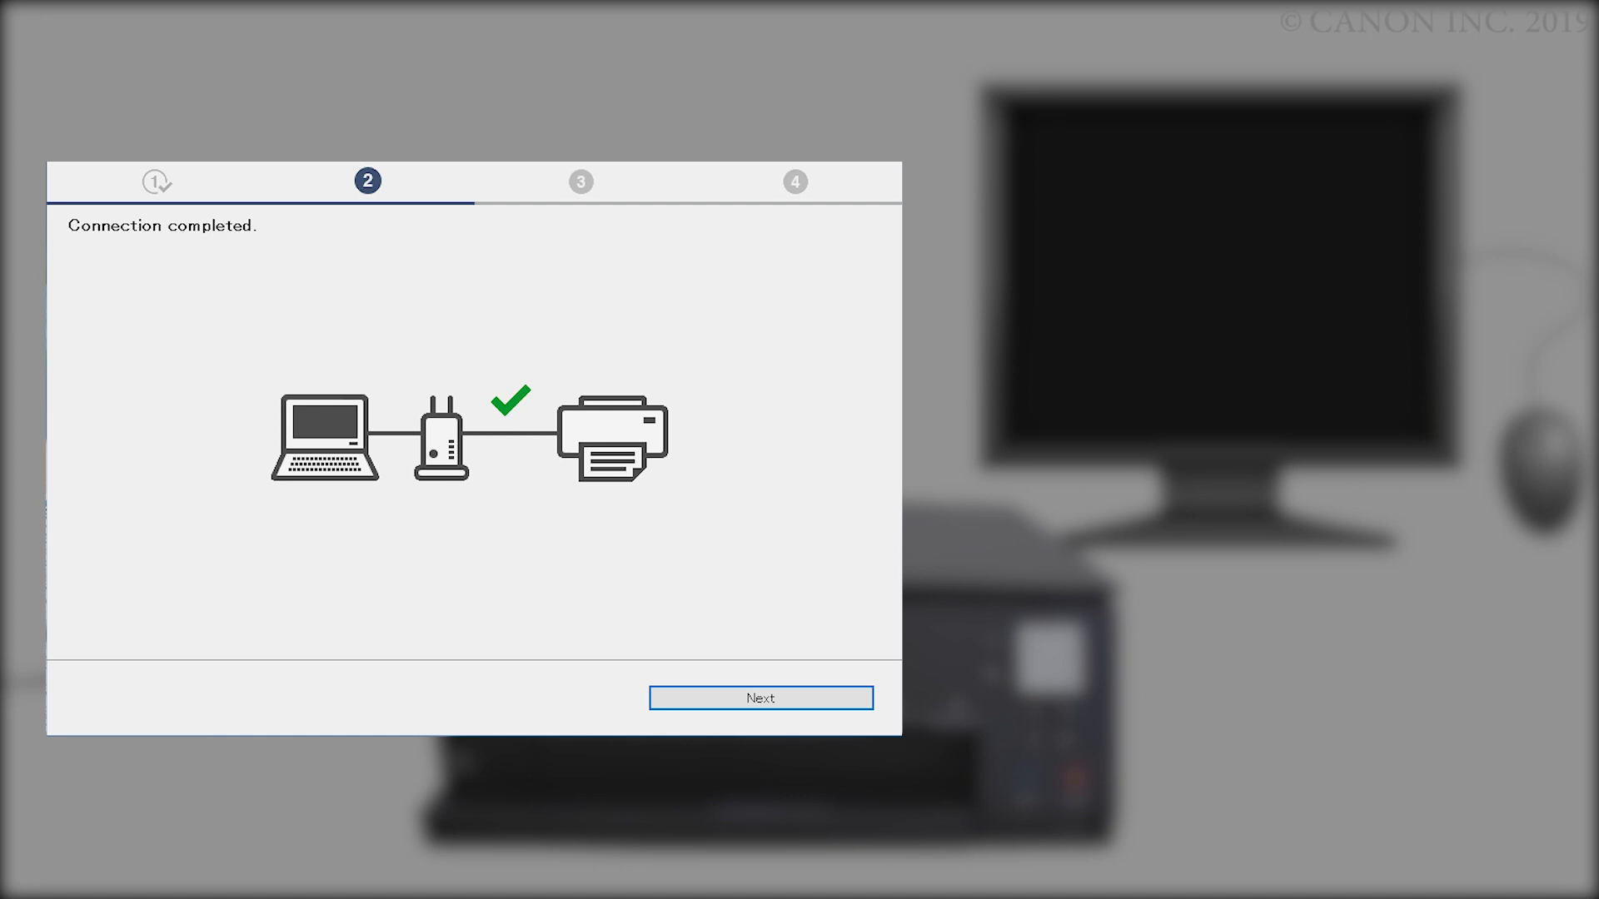
left_click(760, 699)
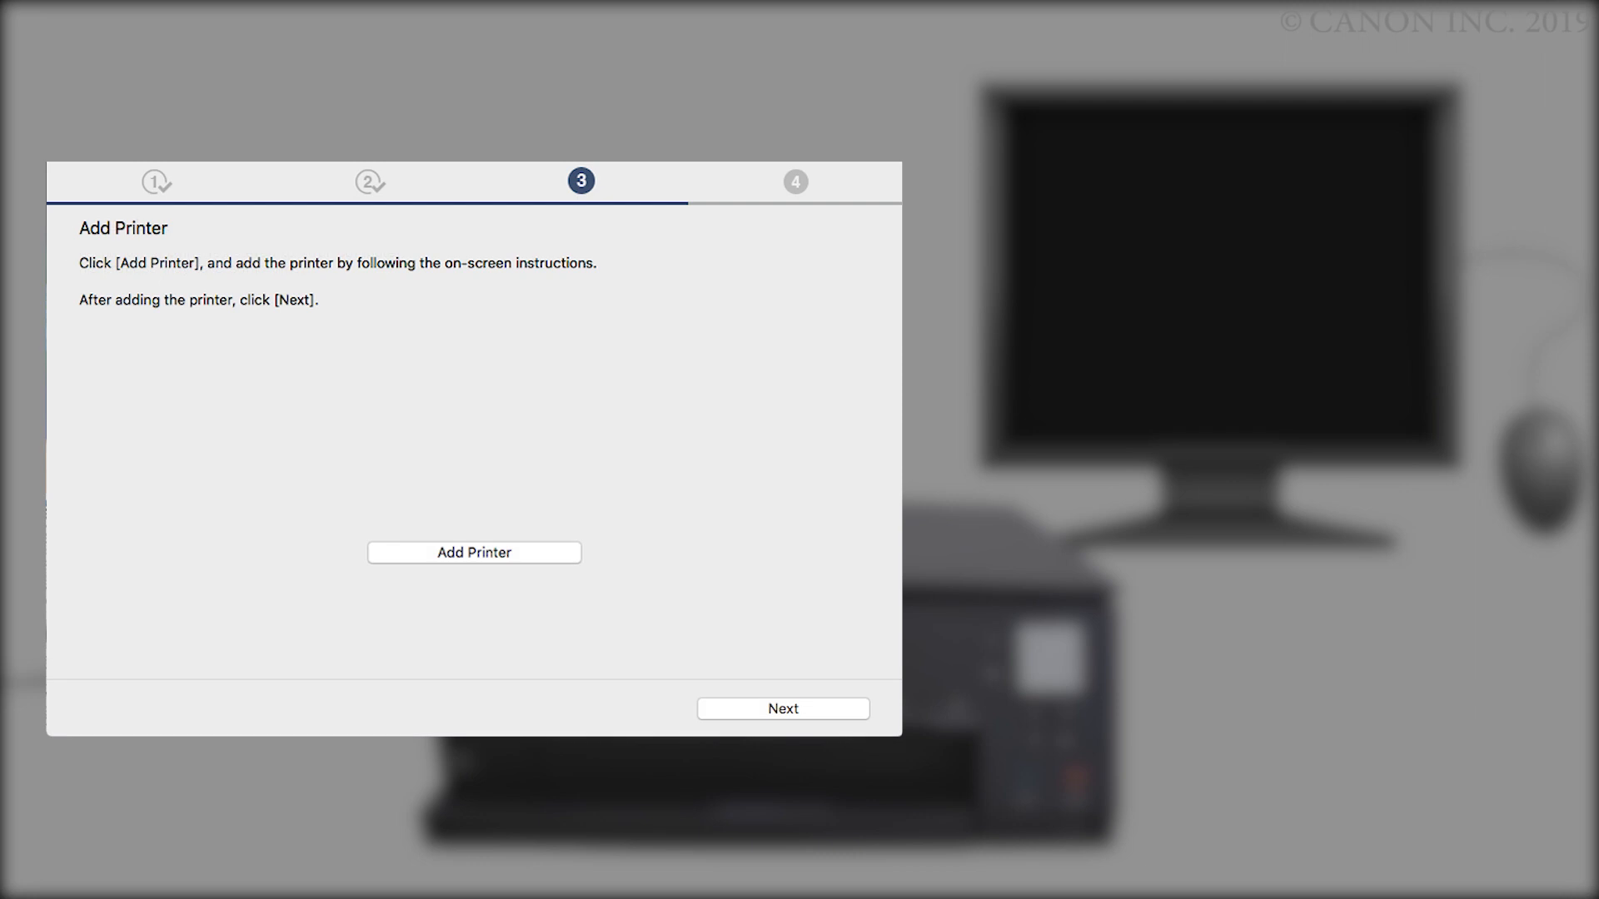
Add the printer on the Add Printer screen and continue.
left_click(473, 551)
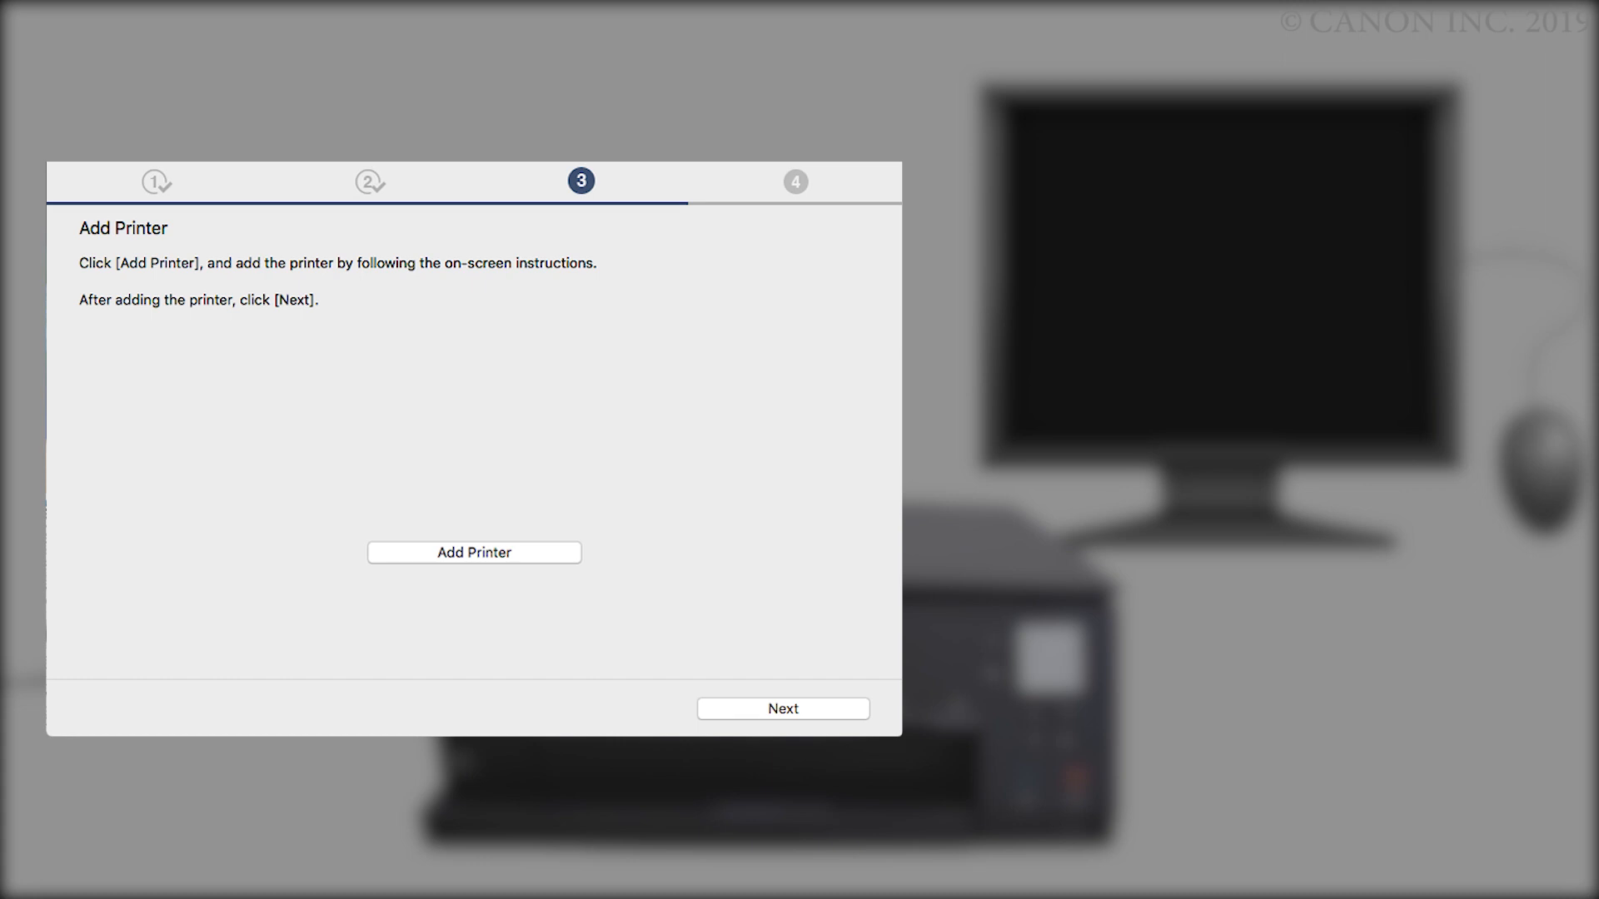
left_click(782, 708)
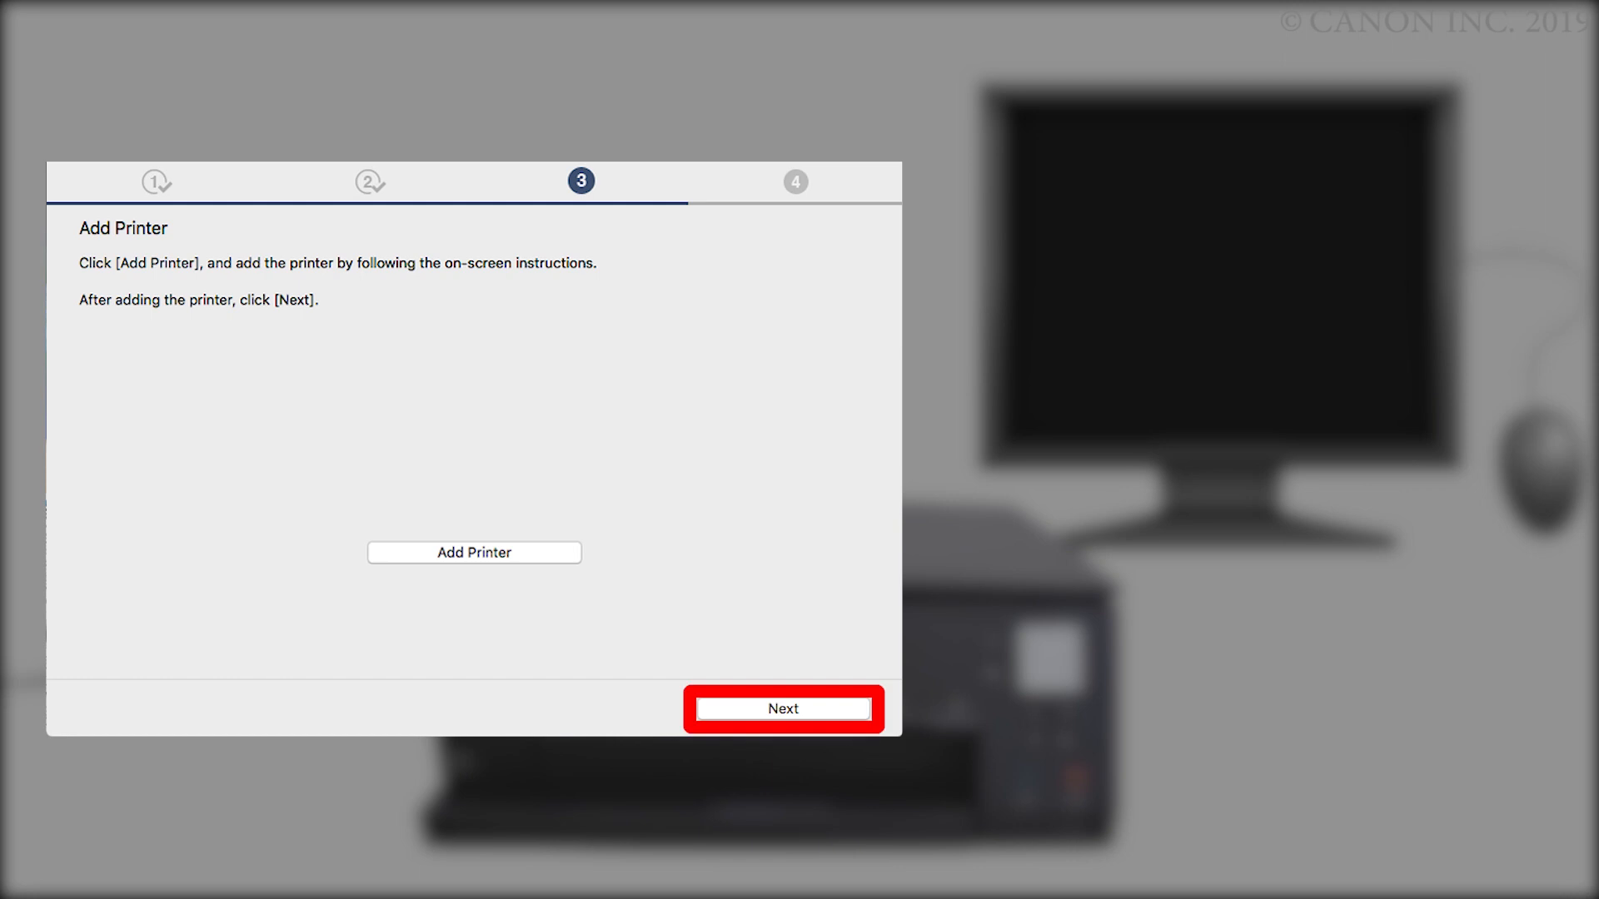
left_click(782, 709)
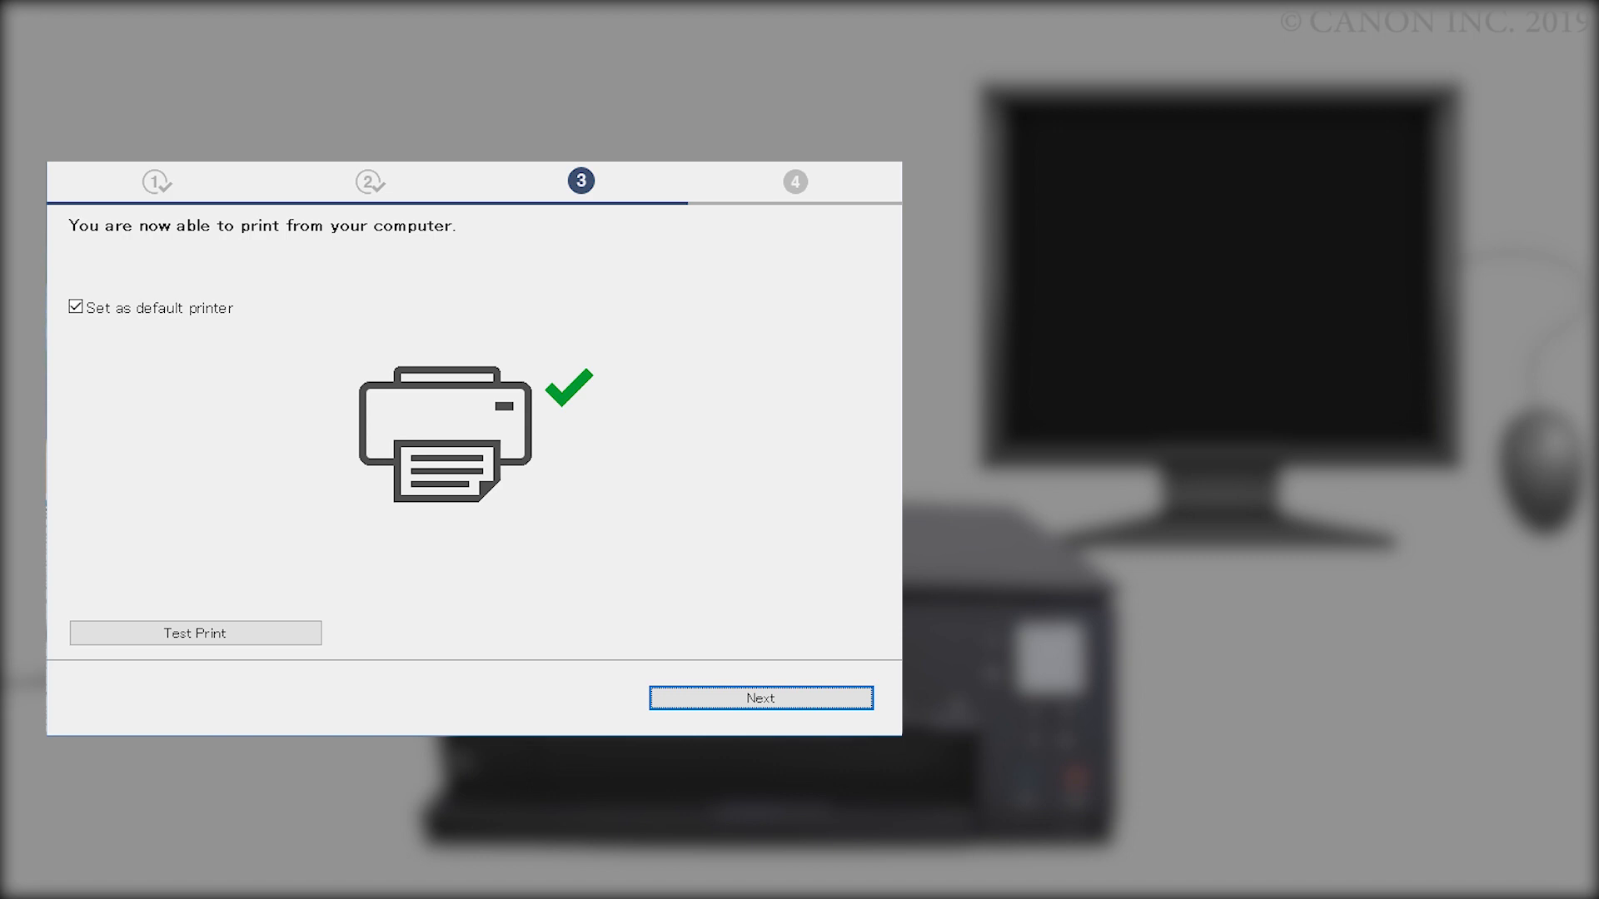
Keep Set as default printer checked and continue to the Continue online screen.
left_click(194, 632)
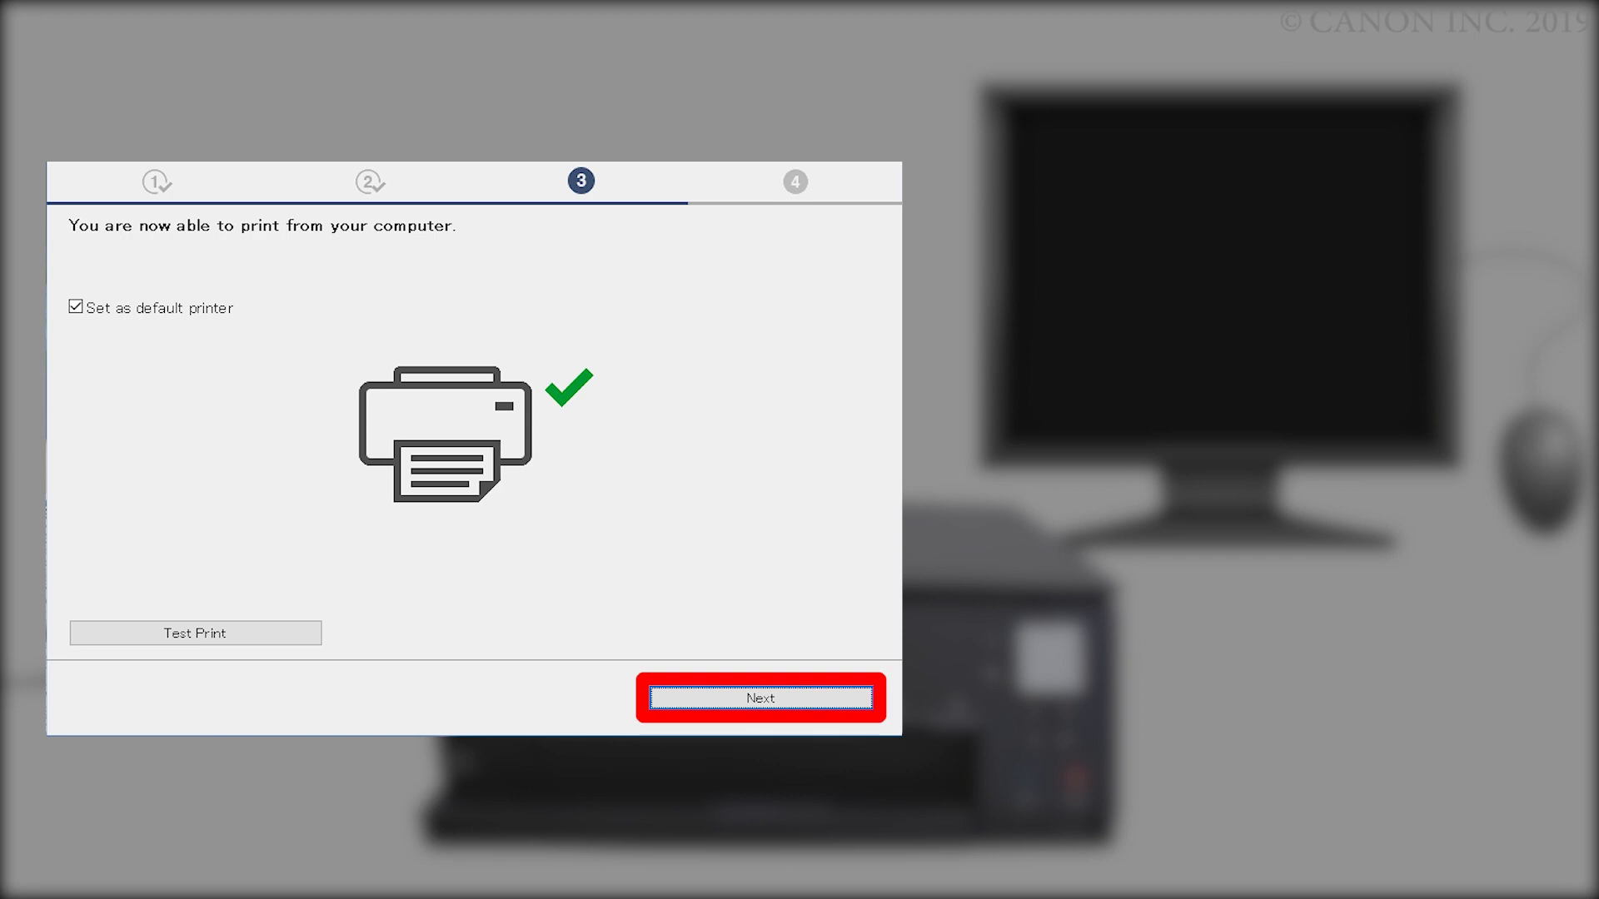
left_click(760, 699)
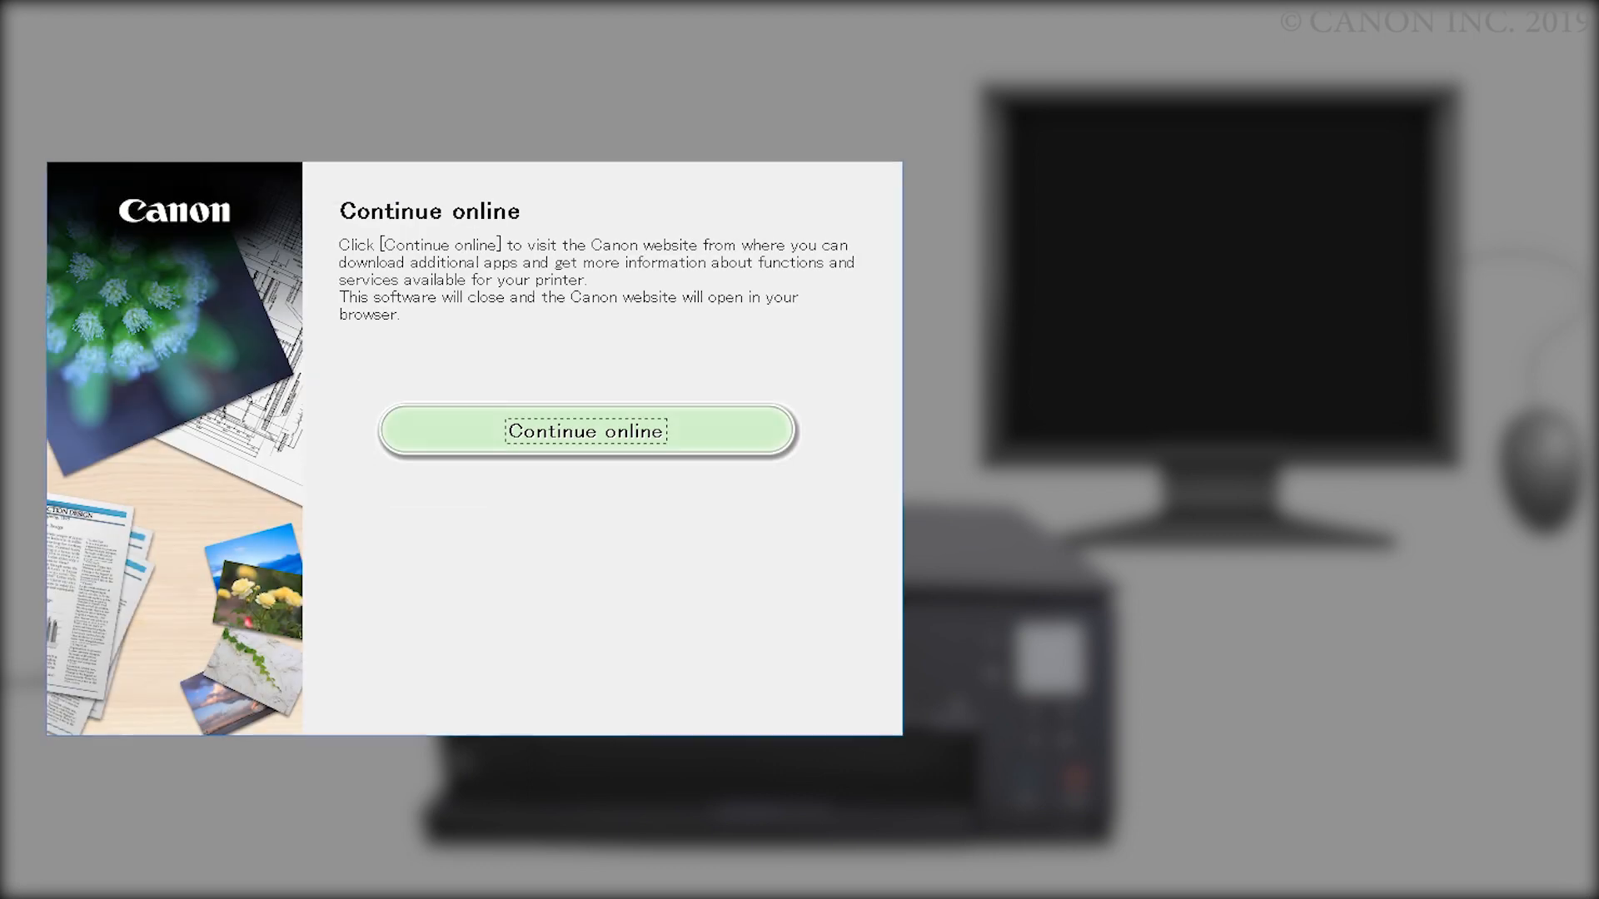